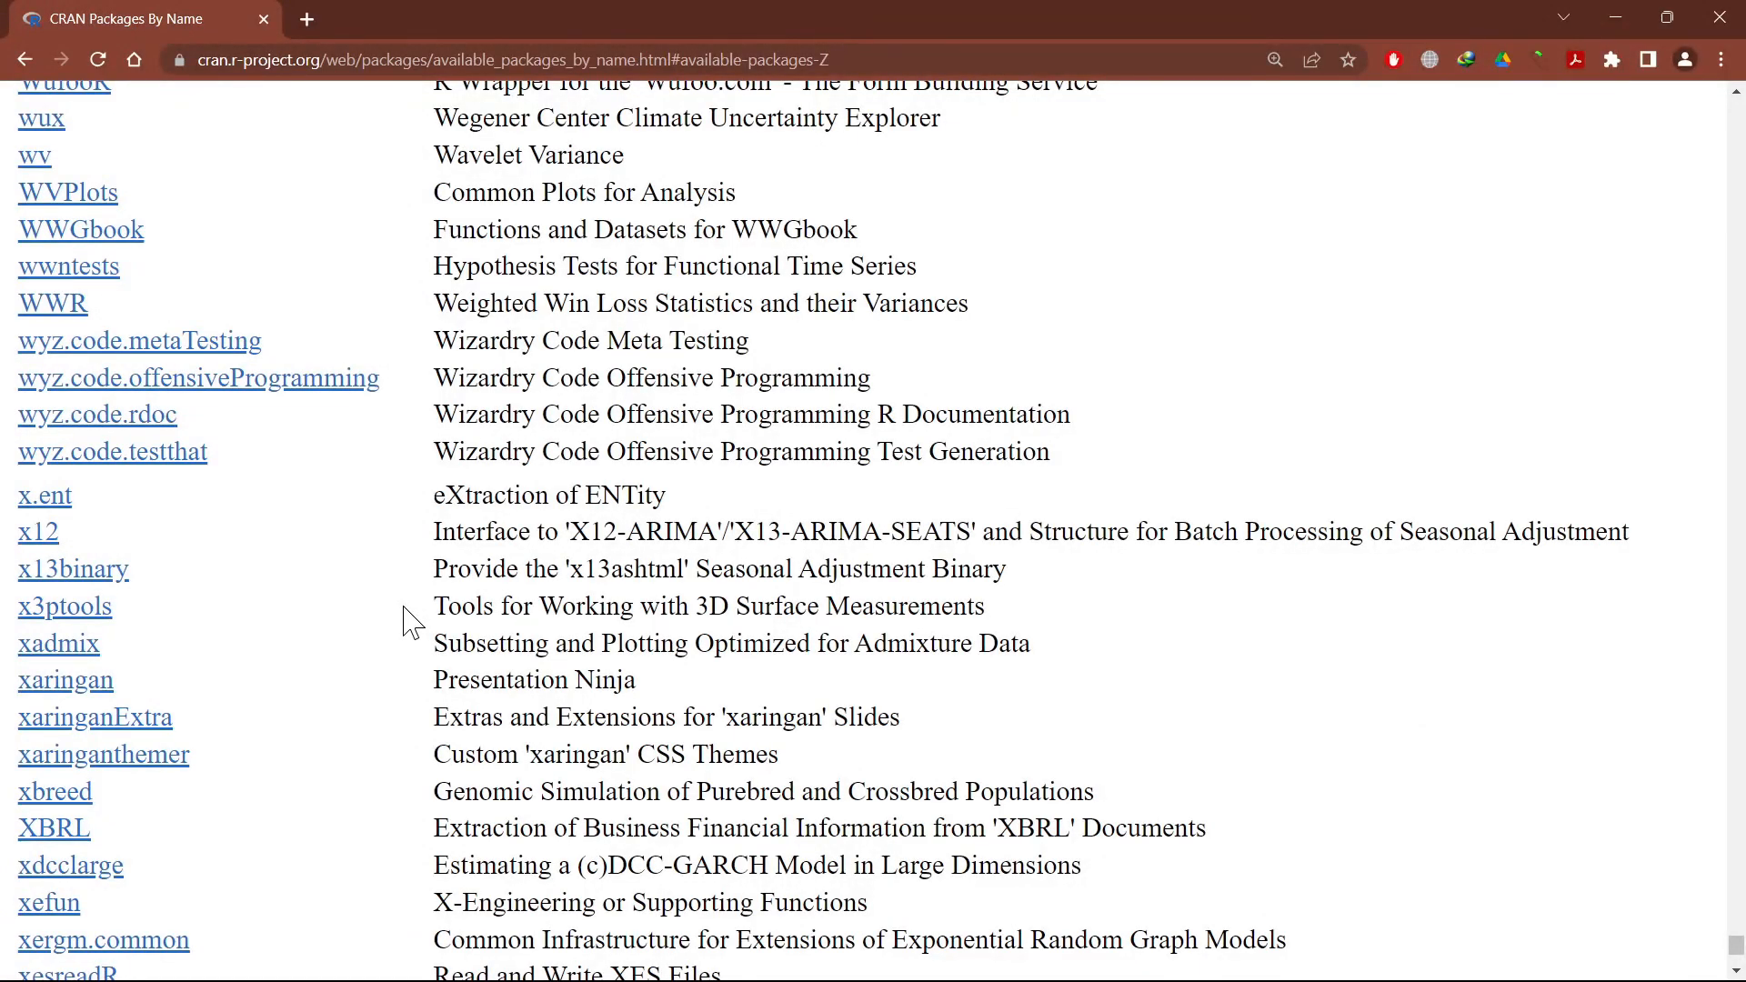
pyautogui.moveTo(362, 551)
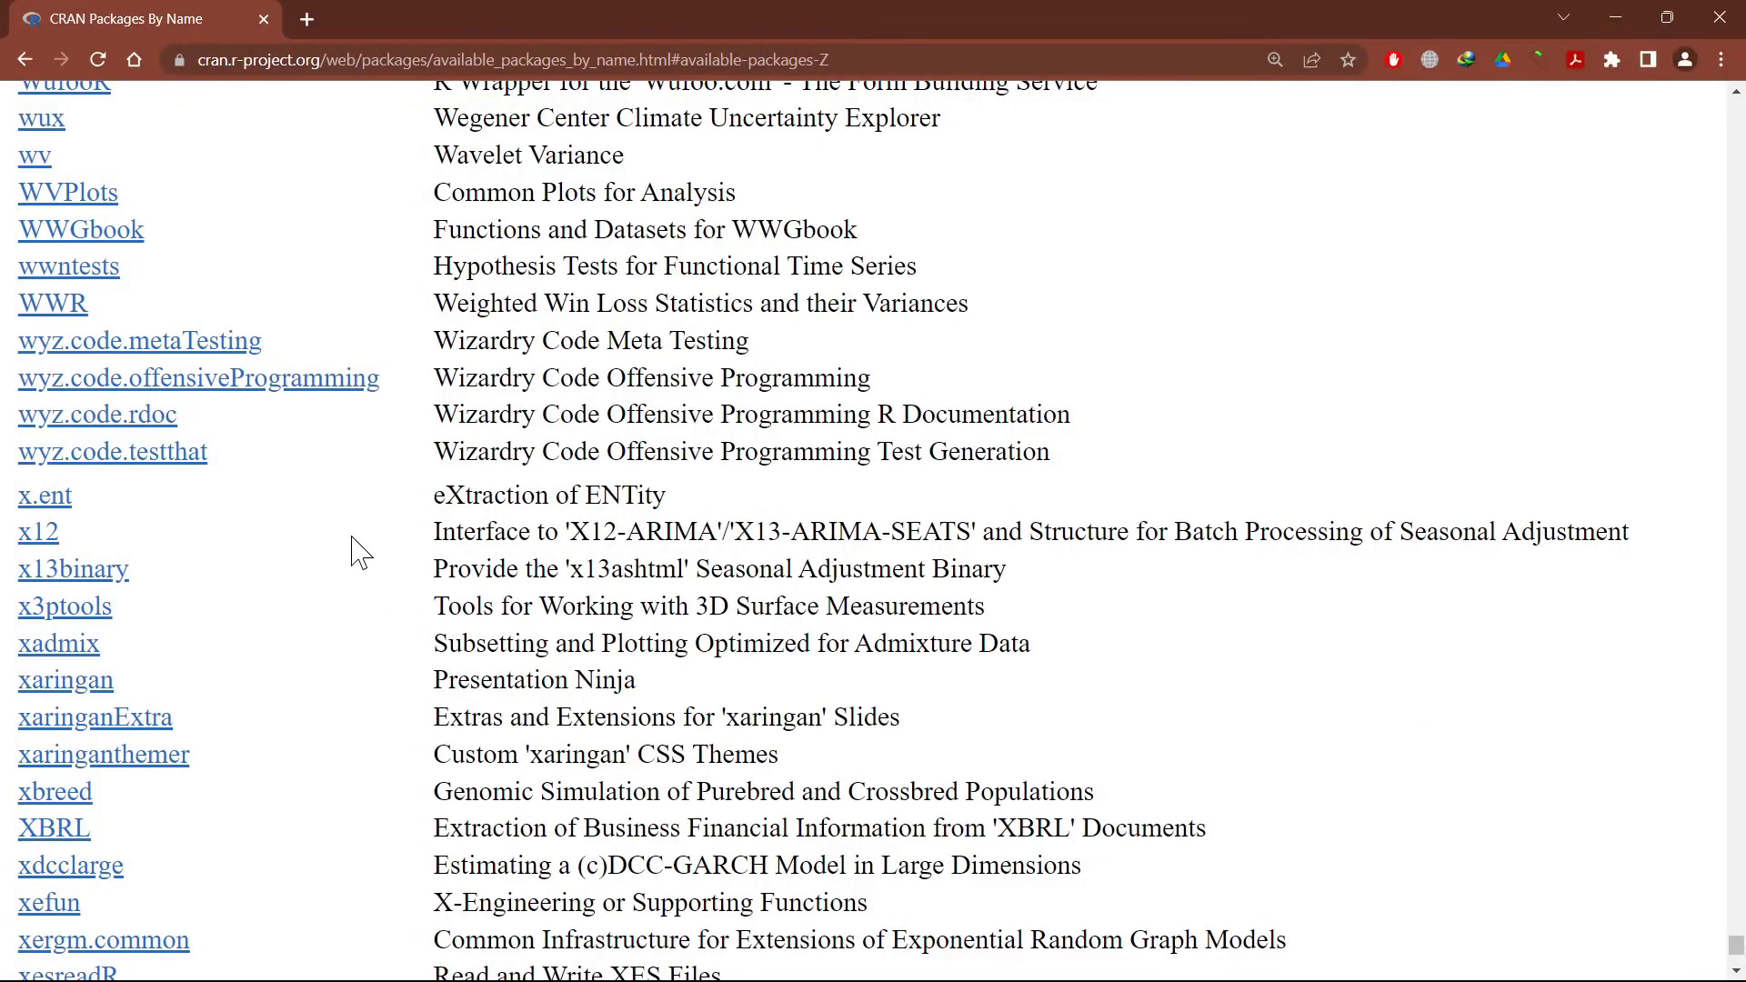
pyautogui.moveTo(36, 531)
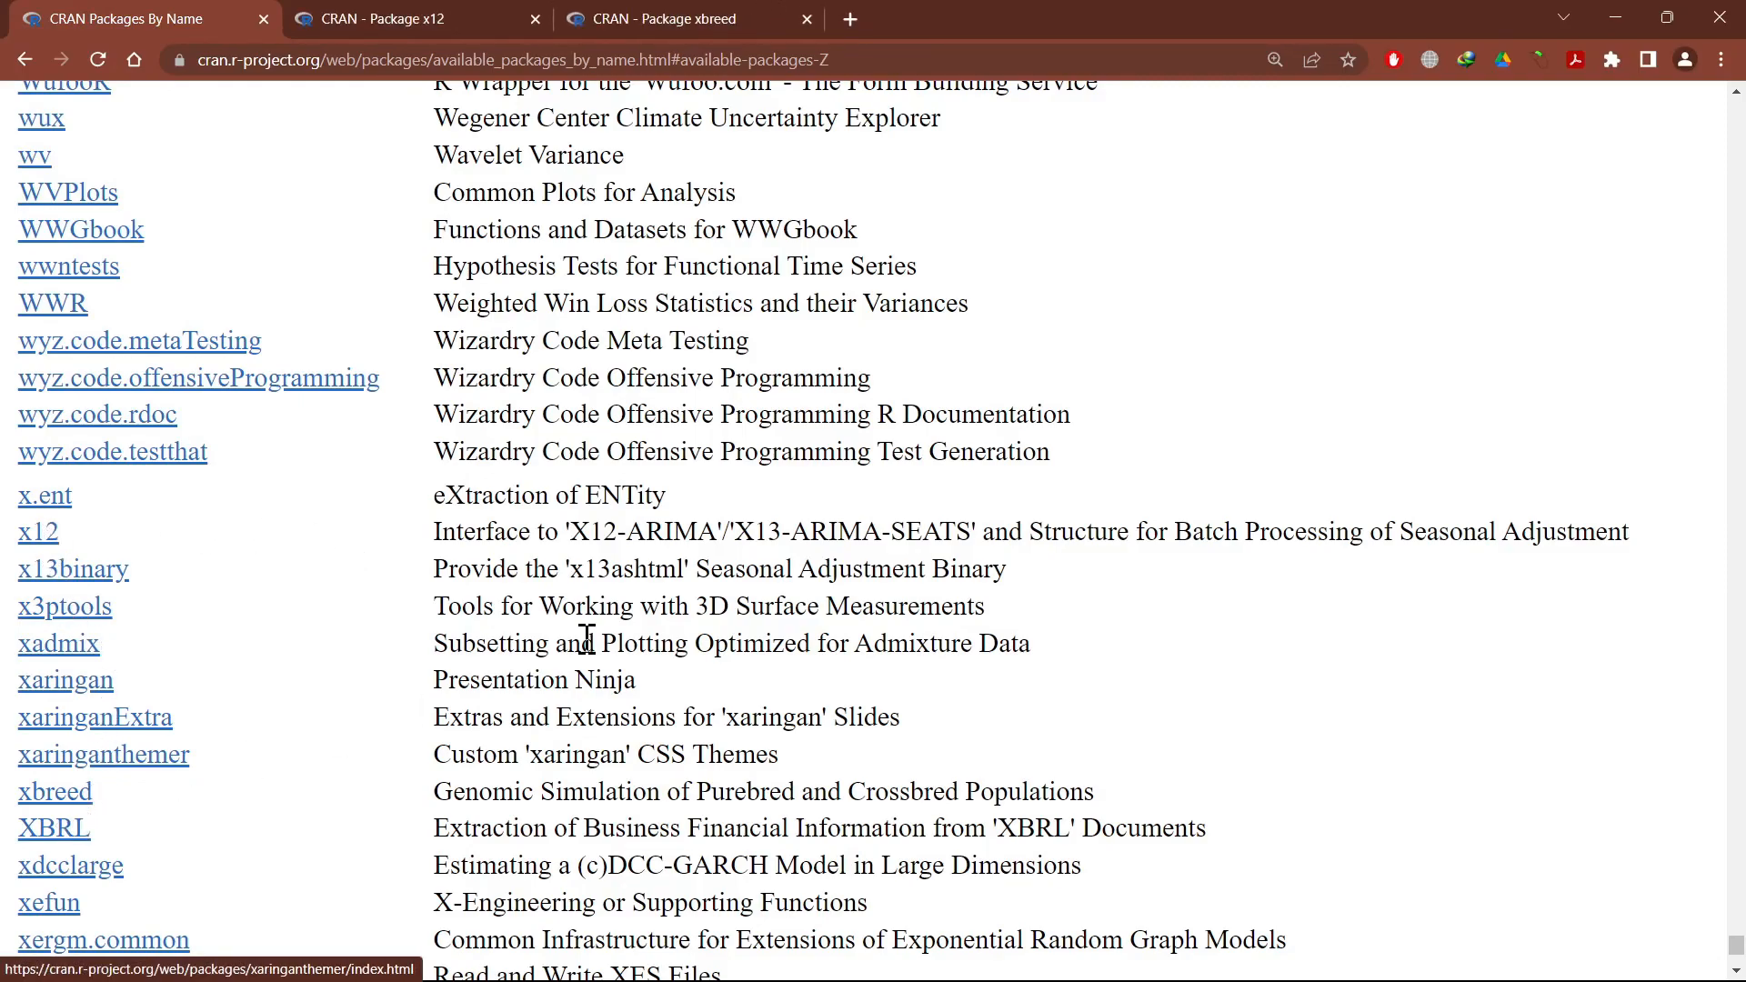
pyautogui.moveTo(340, 615)
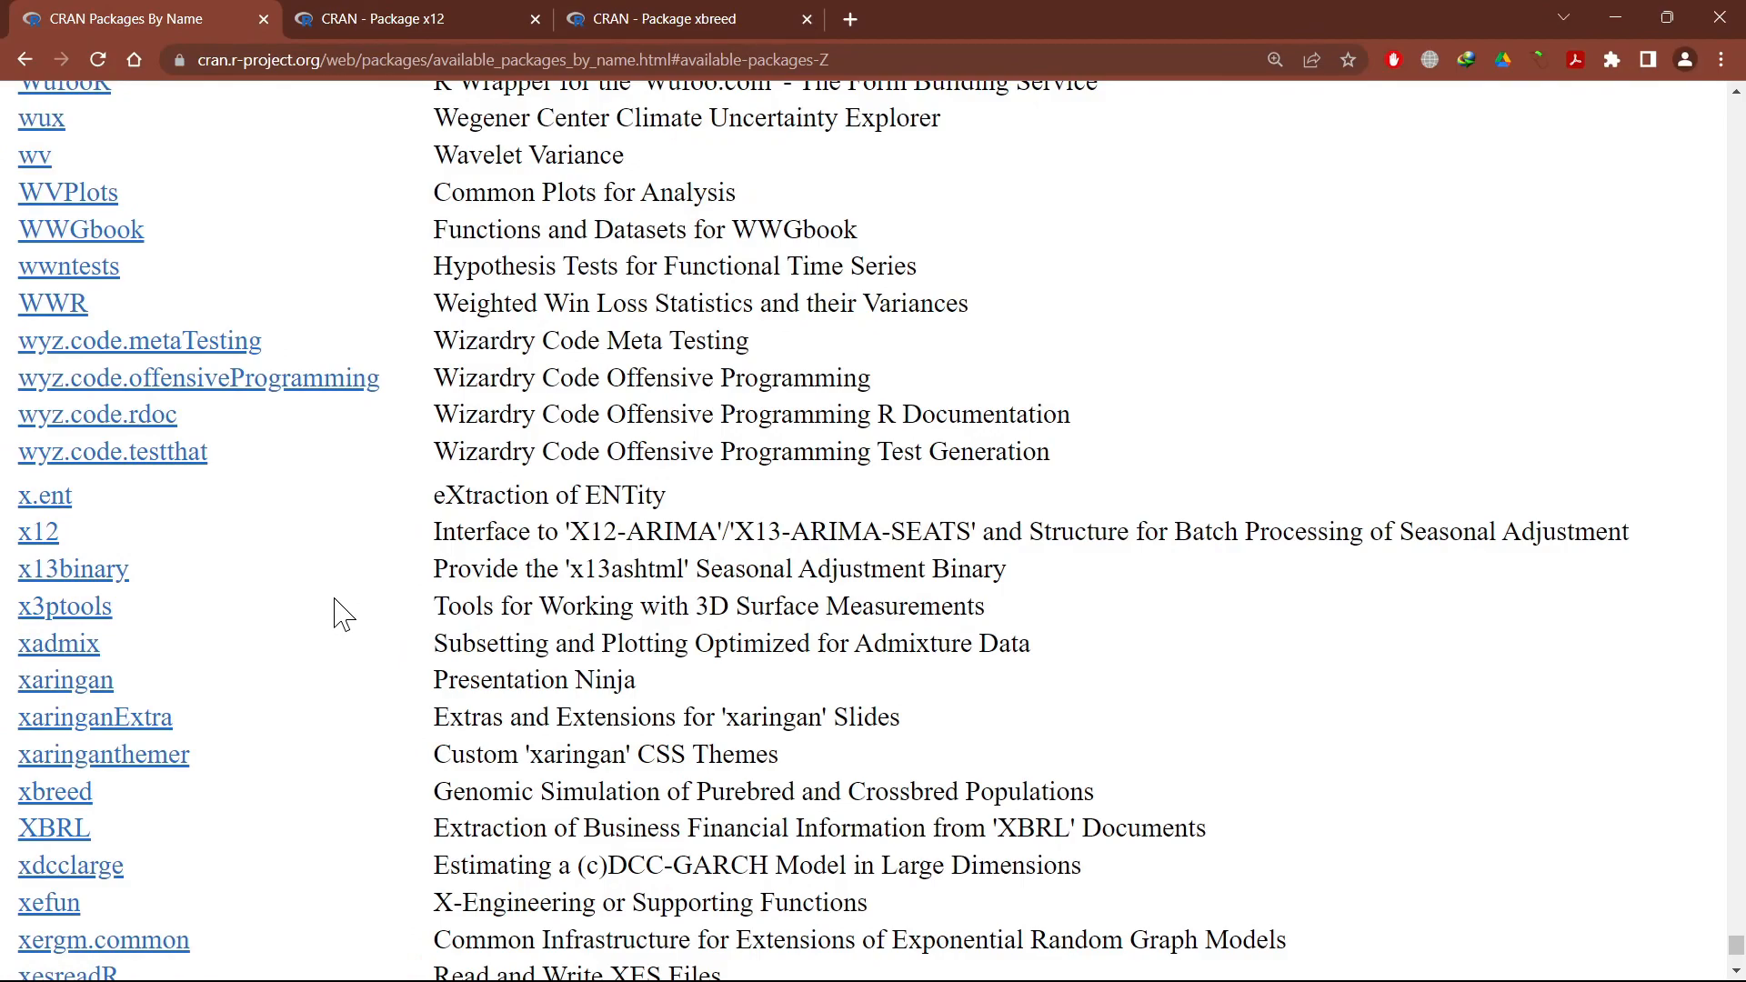
pyautogui.moveTo(324, 89)
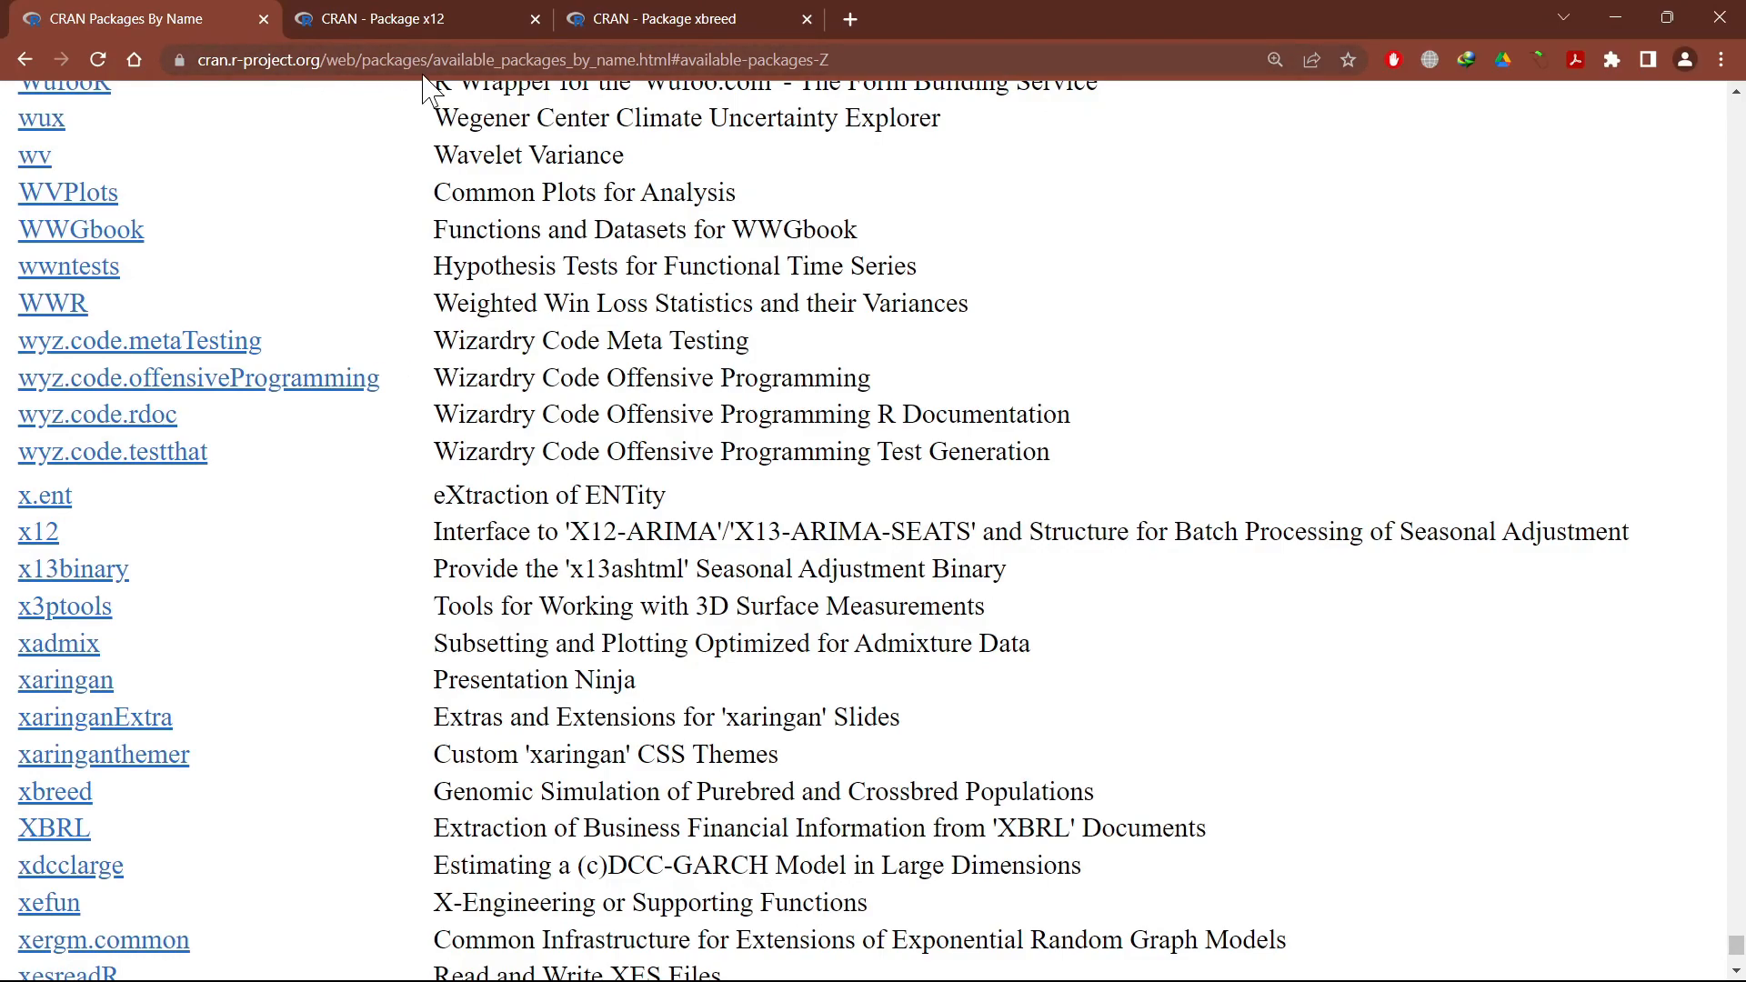
# Bring the x12 CRAN package page into view.
pyautogui.click(384, 18)
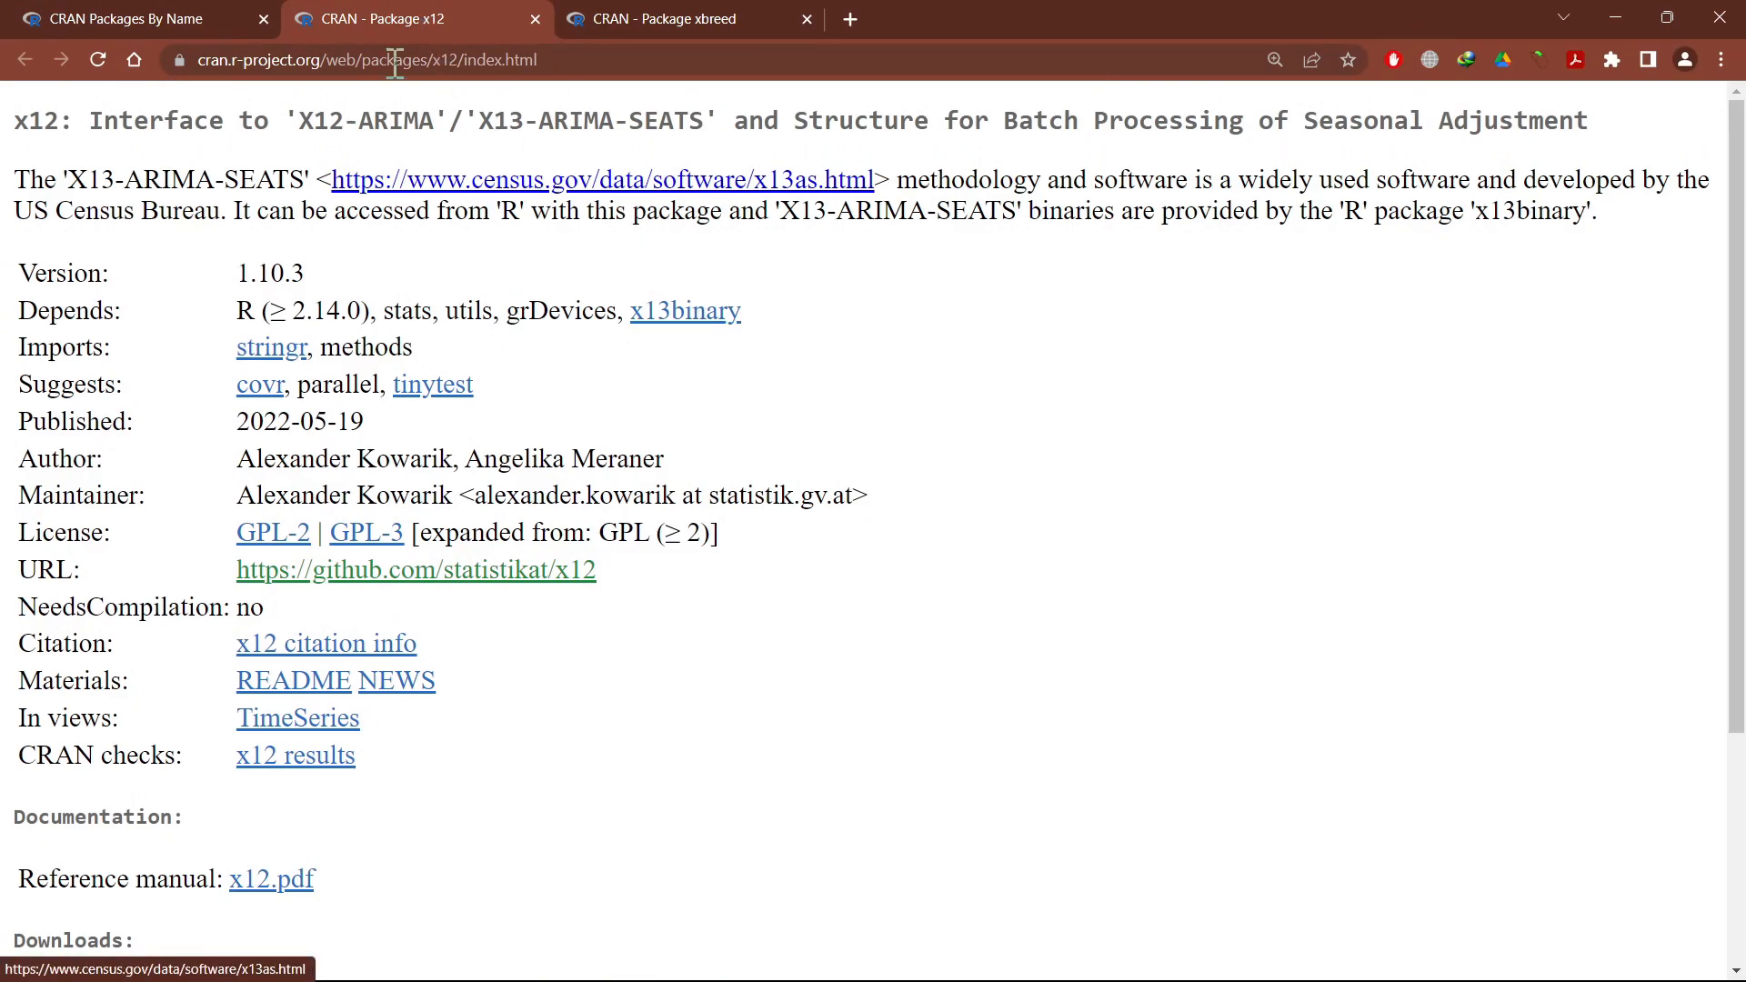
pyautogui.moveTo(702, 426)
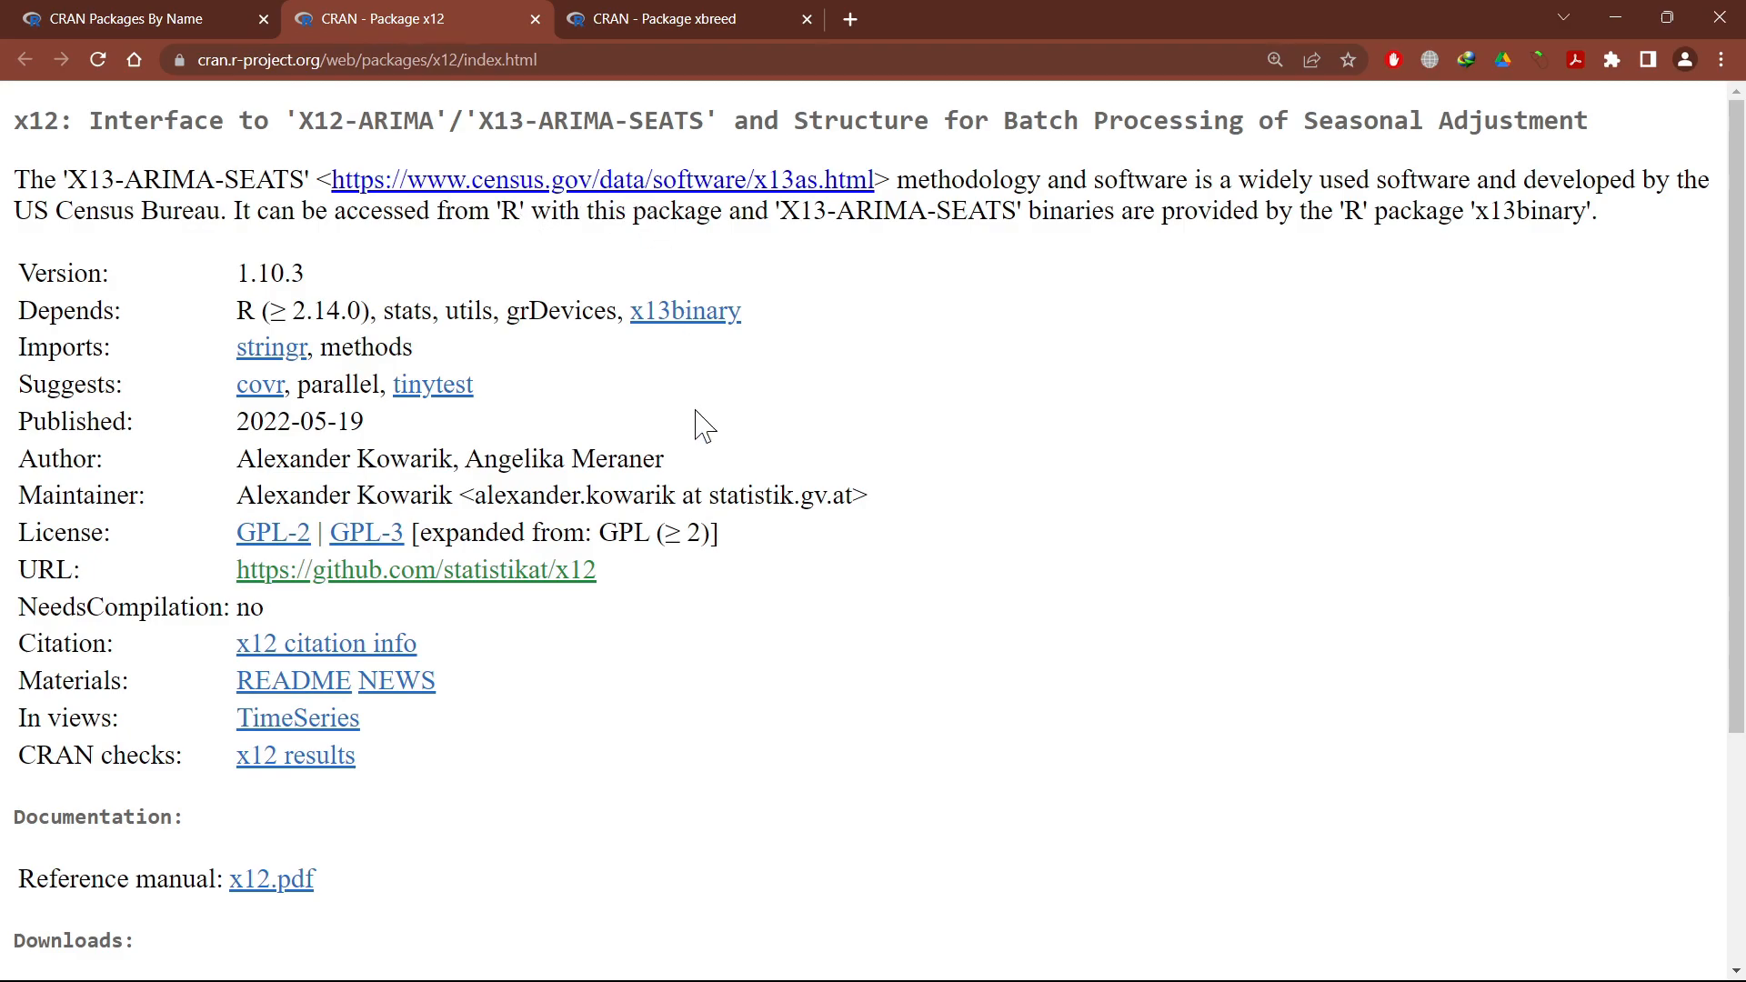
# Download the x12 source tar.gz, check the Compressed downloads folder, and return to RStudio.
pyautogui.scroll(-3)
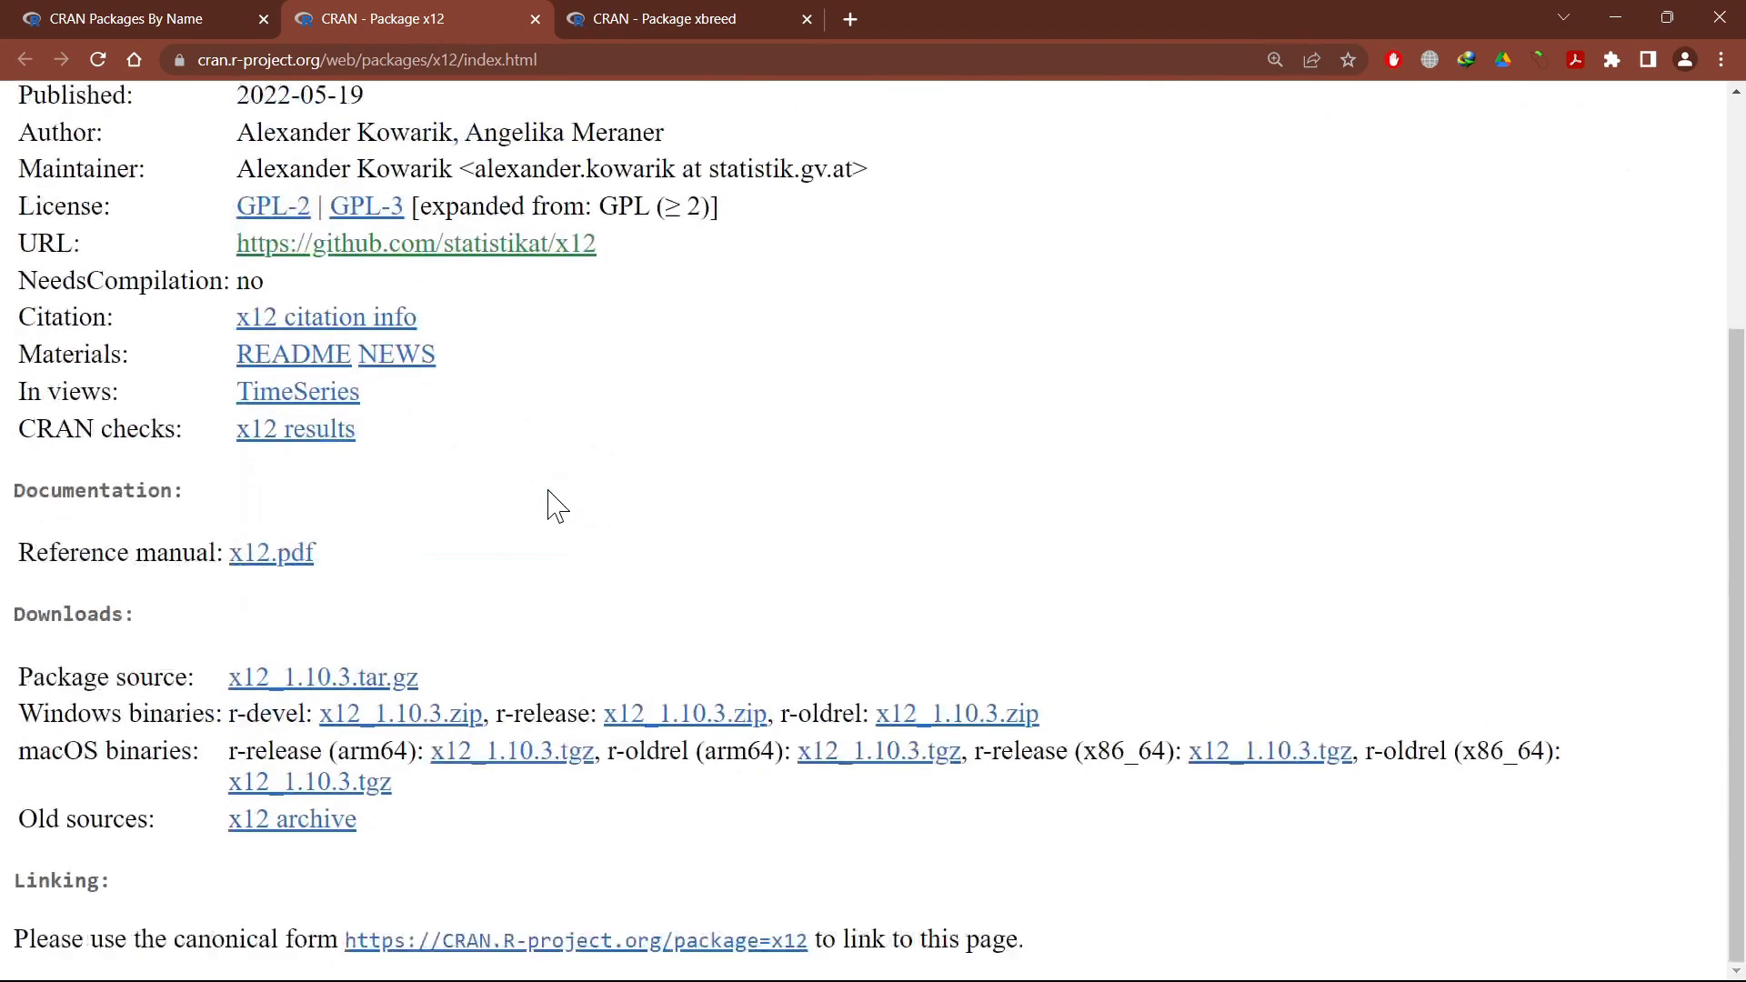
pyautogui.moveTo(347, 692)
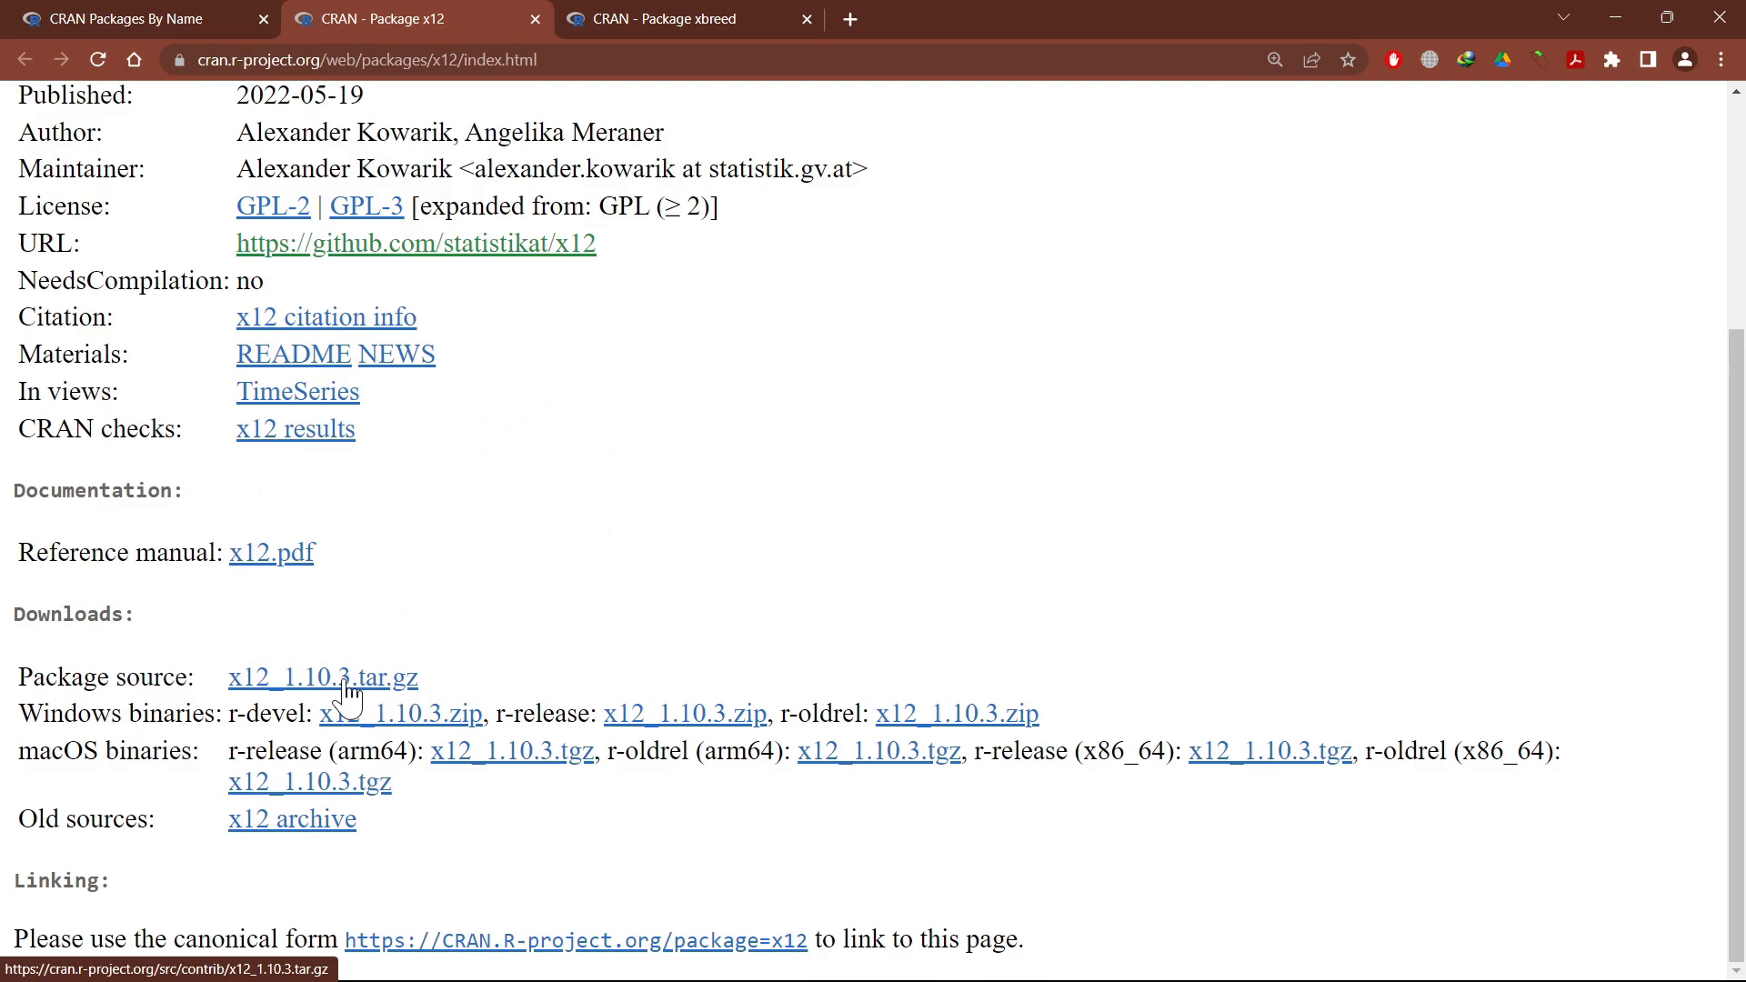
pyautogui.click(668, 18)
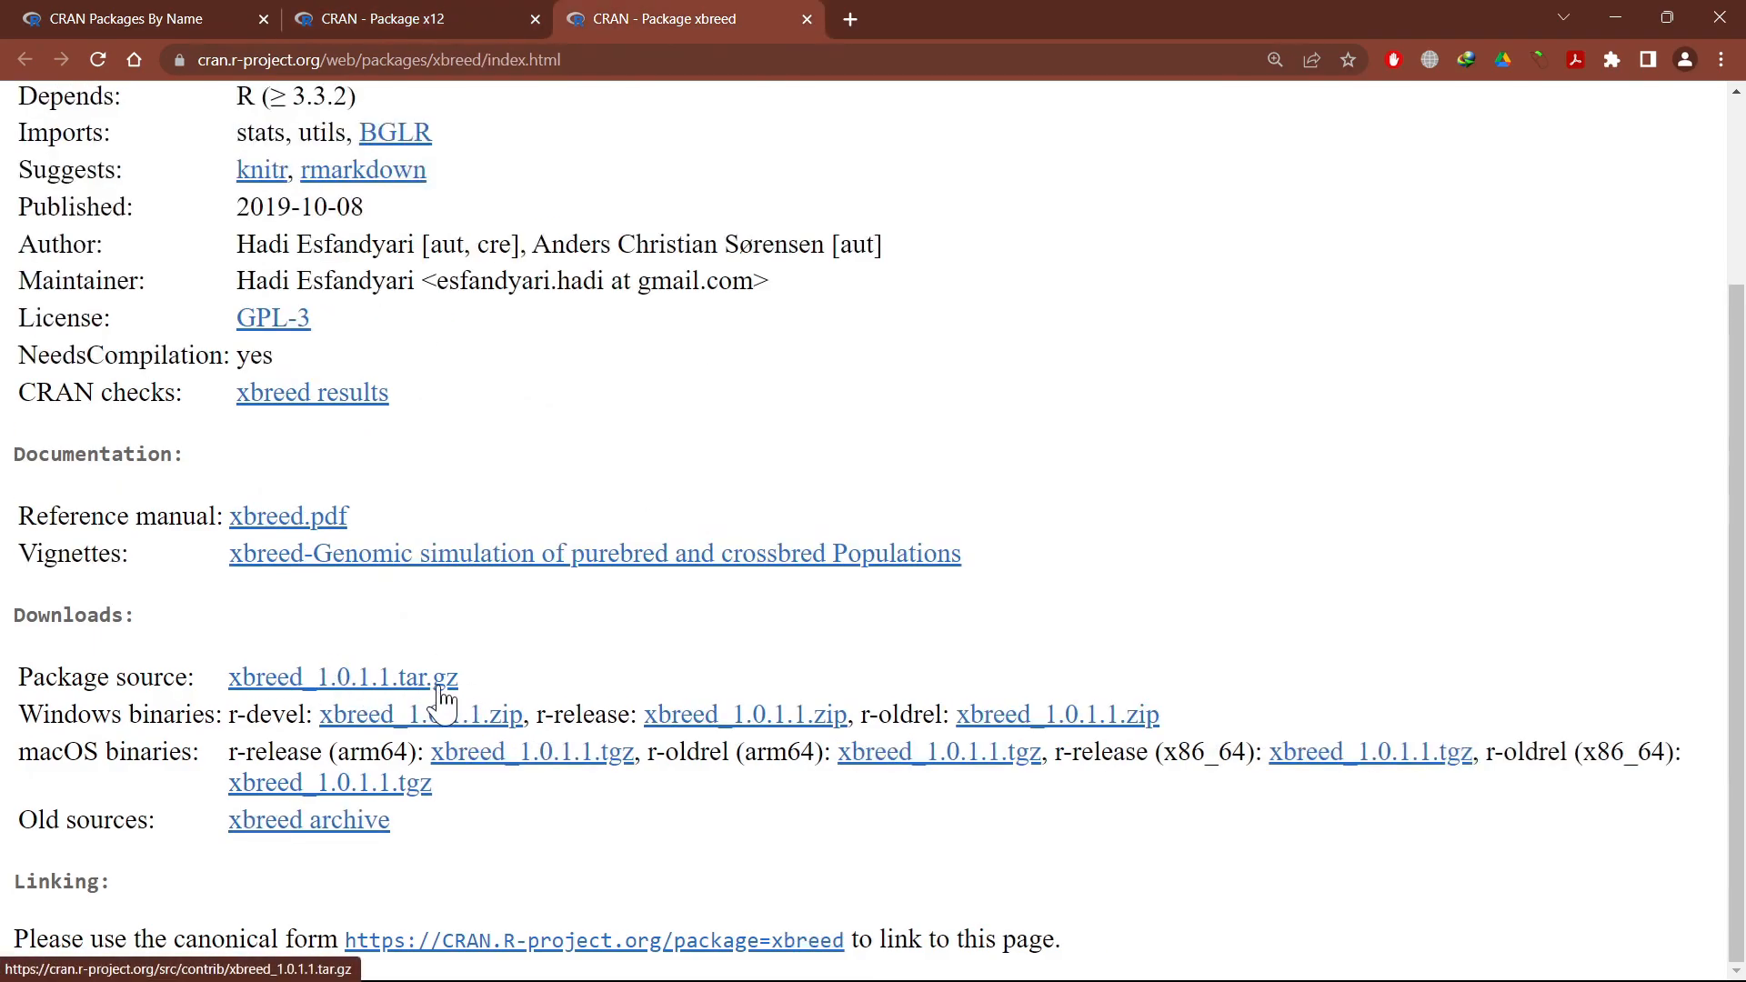
pyautogui.press('alt+tab')
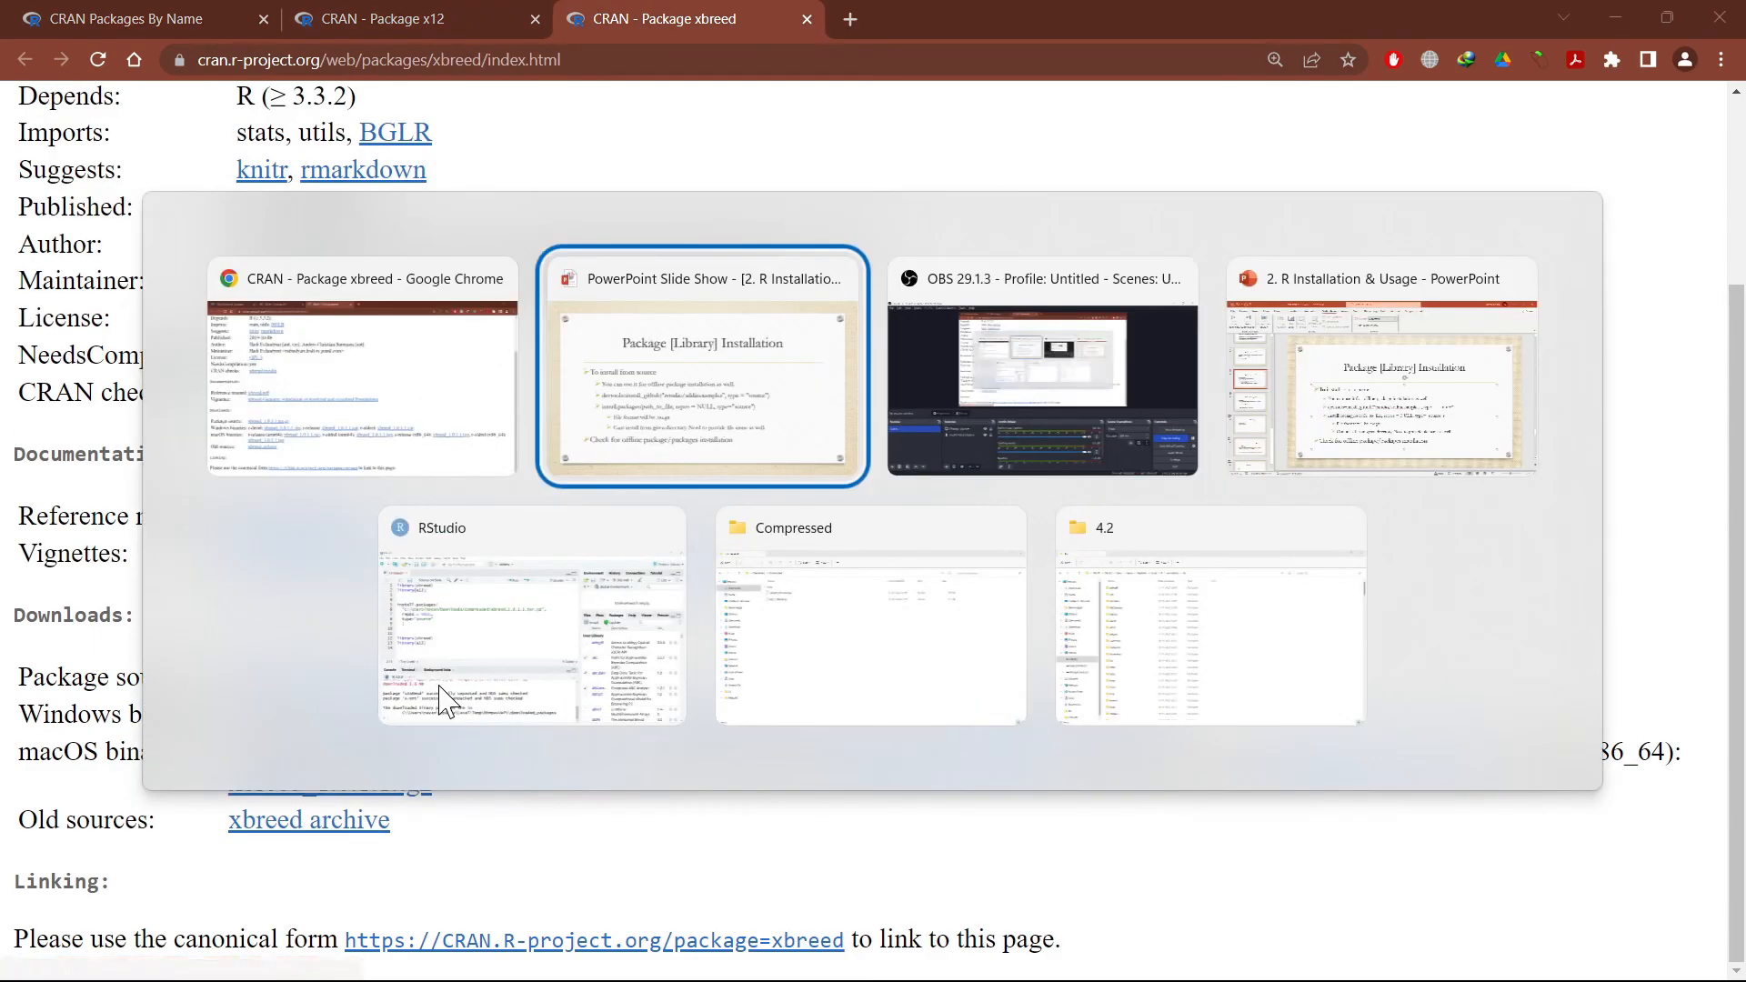
pyautogui.click(869, 616)
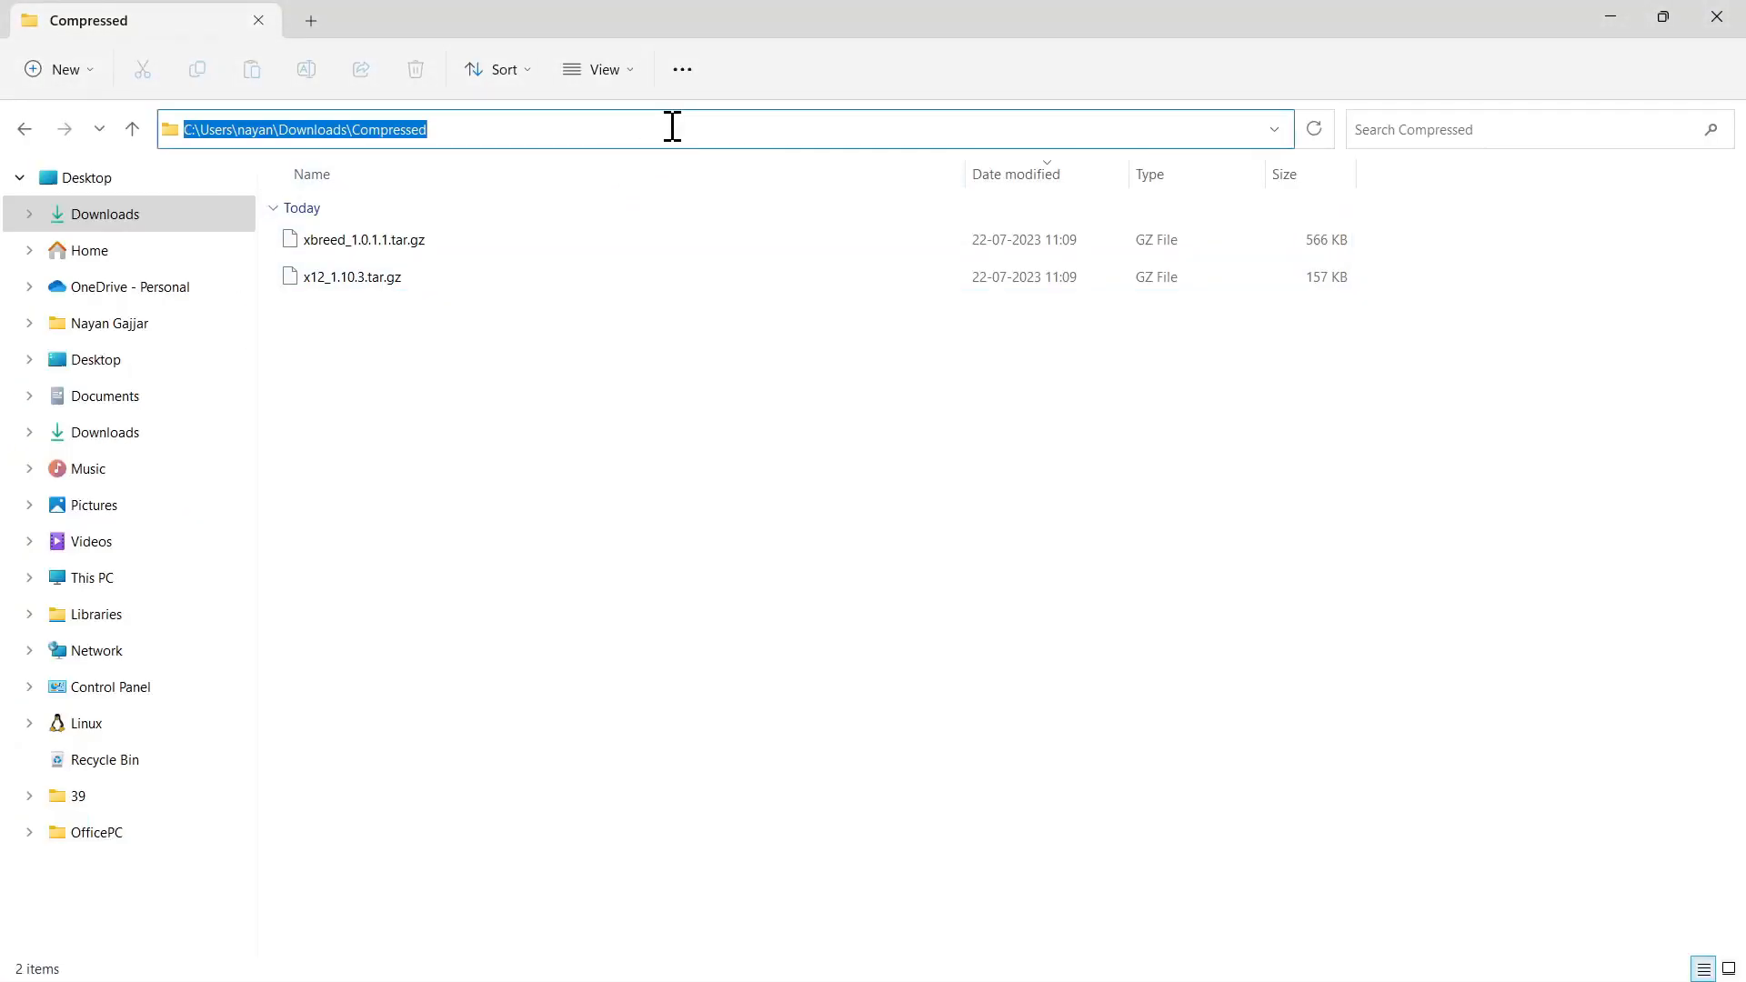
pyautogui.press('alt+tab')
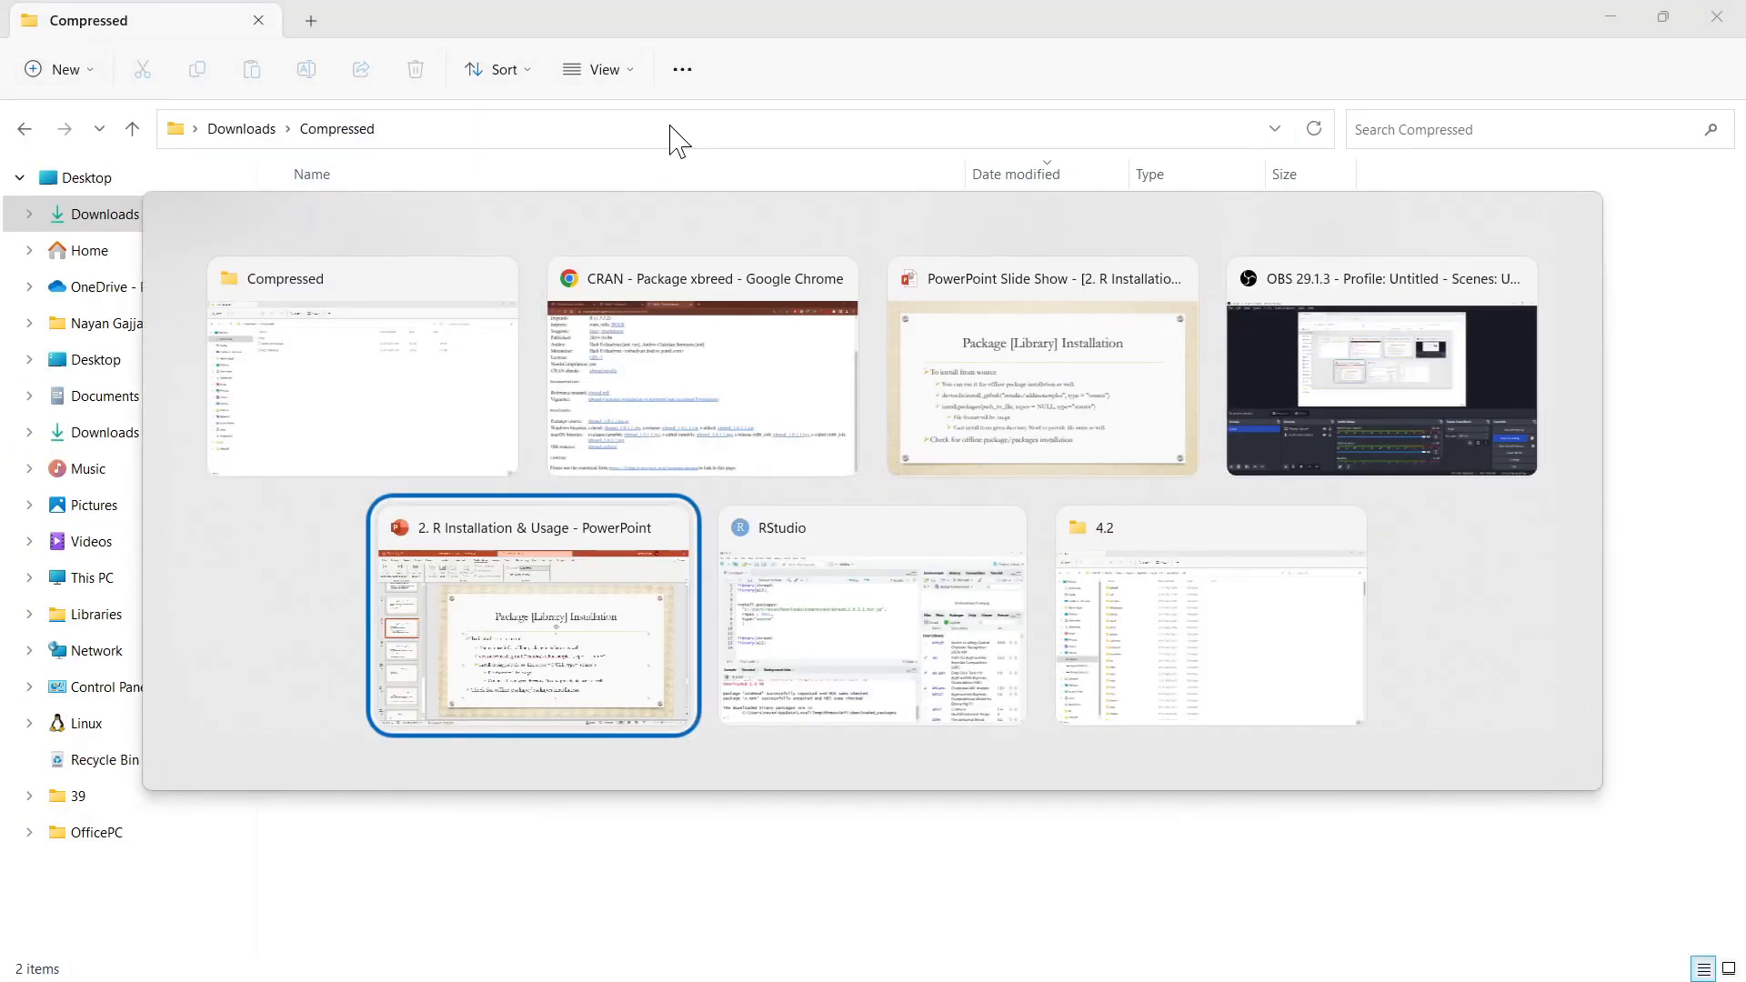
pyautogui.click(871, 617)
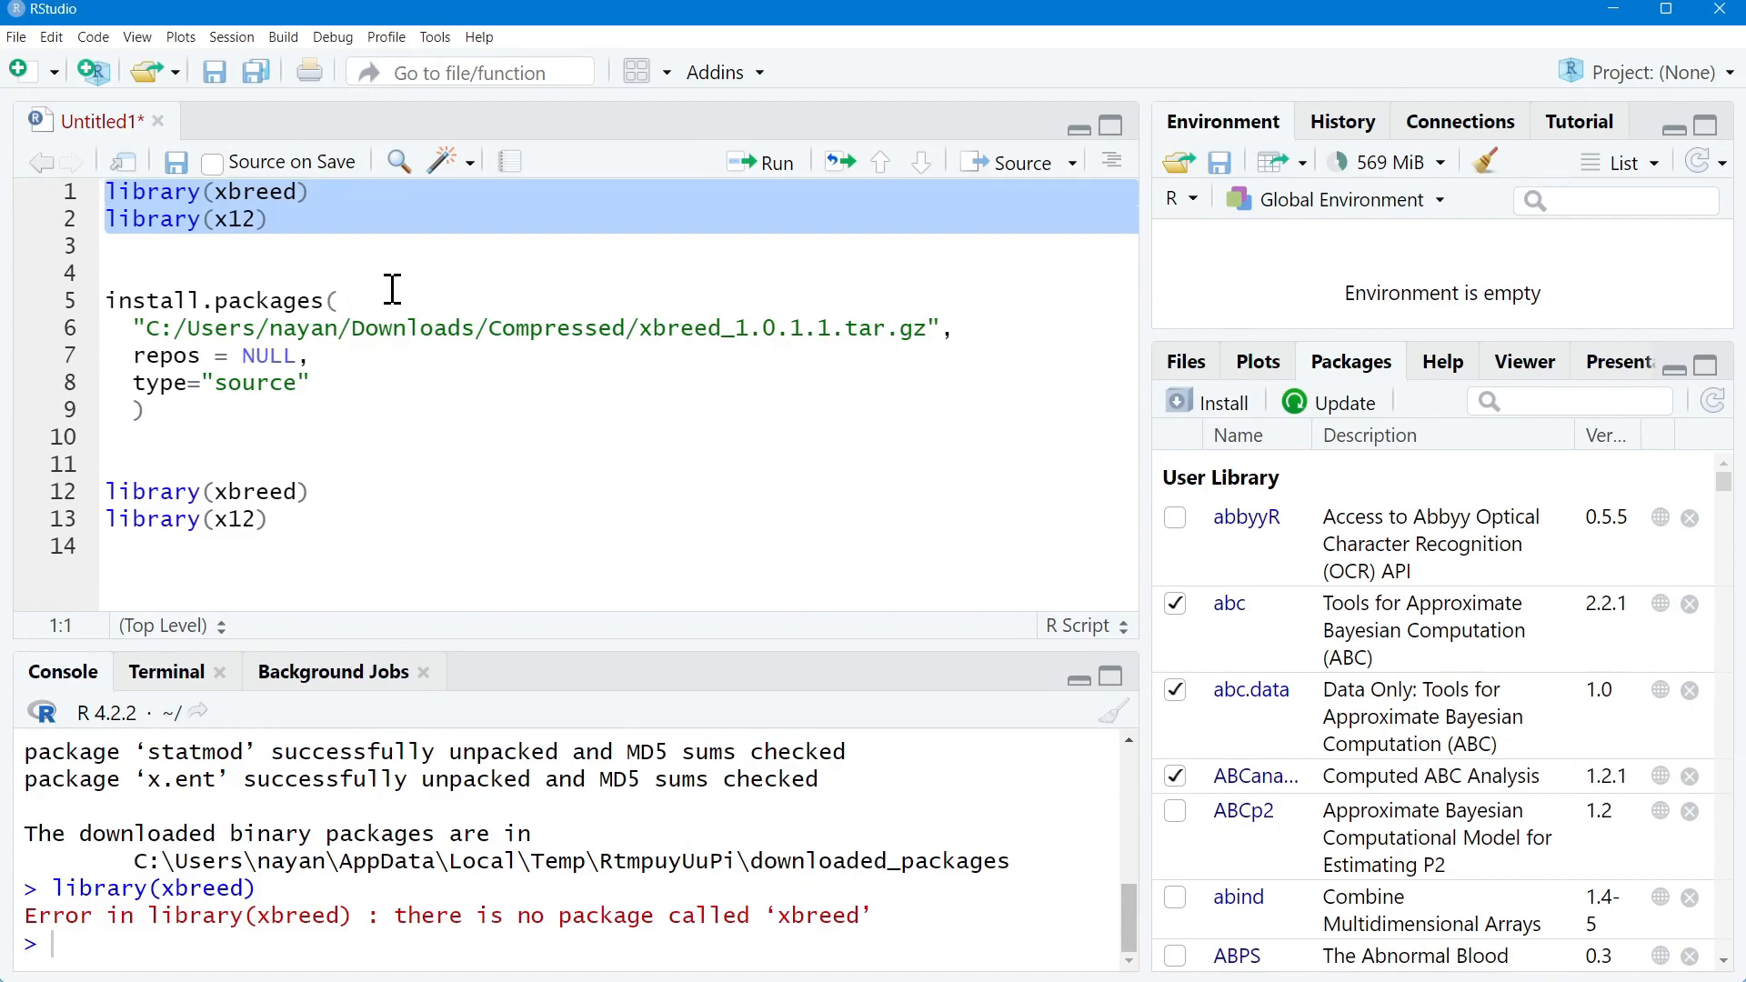
# Run library(xbreed) and library(x12), confirming neither package is installed.
pyautogui.click(762, 162)
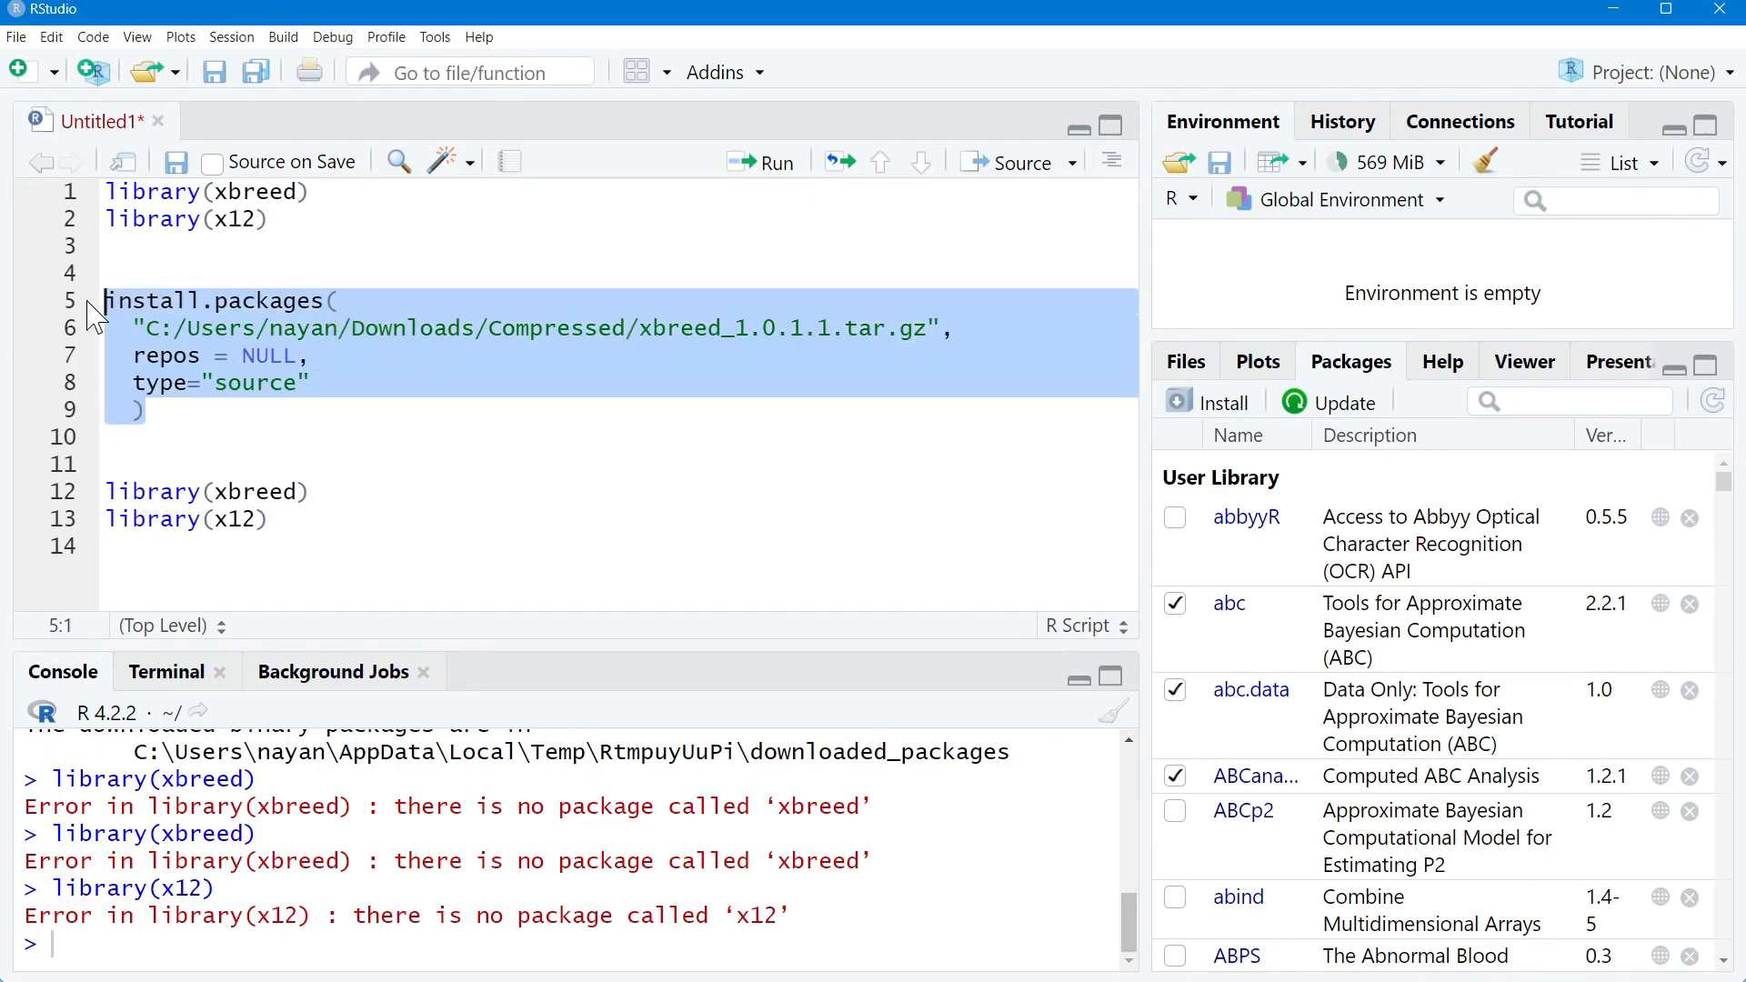
# Run install.packages on the xbreed tar.gz with repos = NULL, type = "source"; it fails on missing BGLR.
pyautogui.click(762, 161)
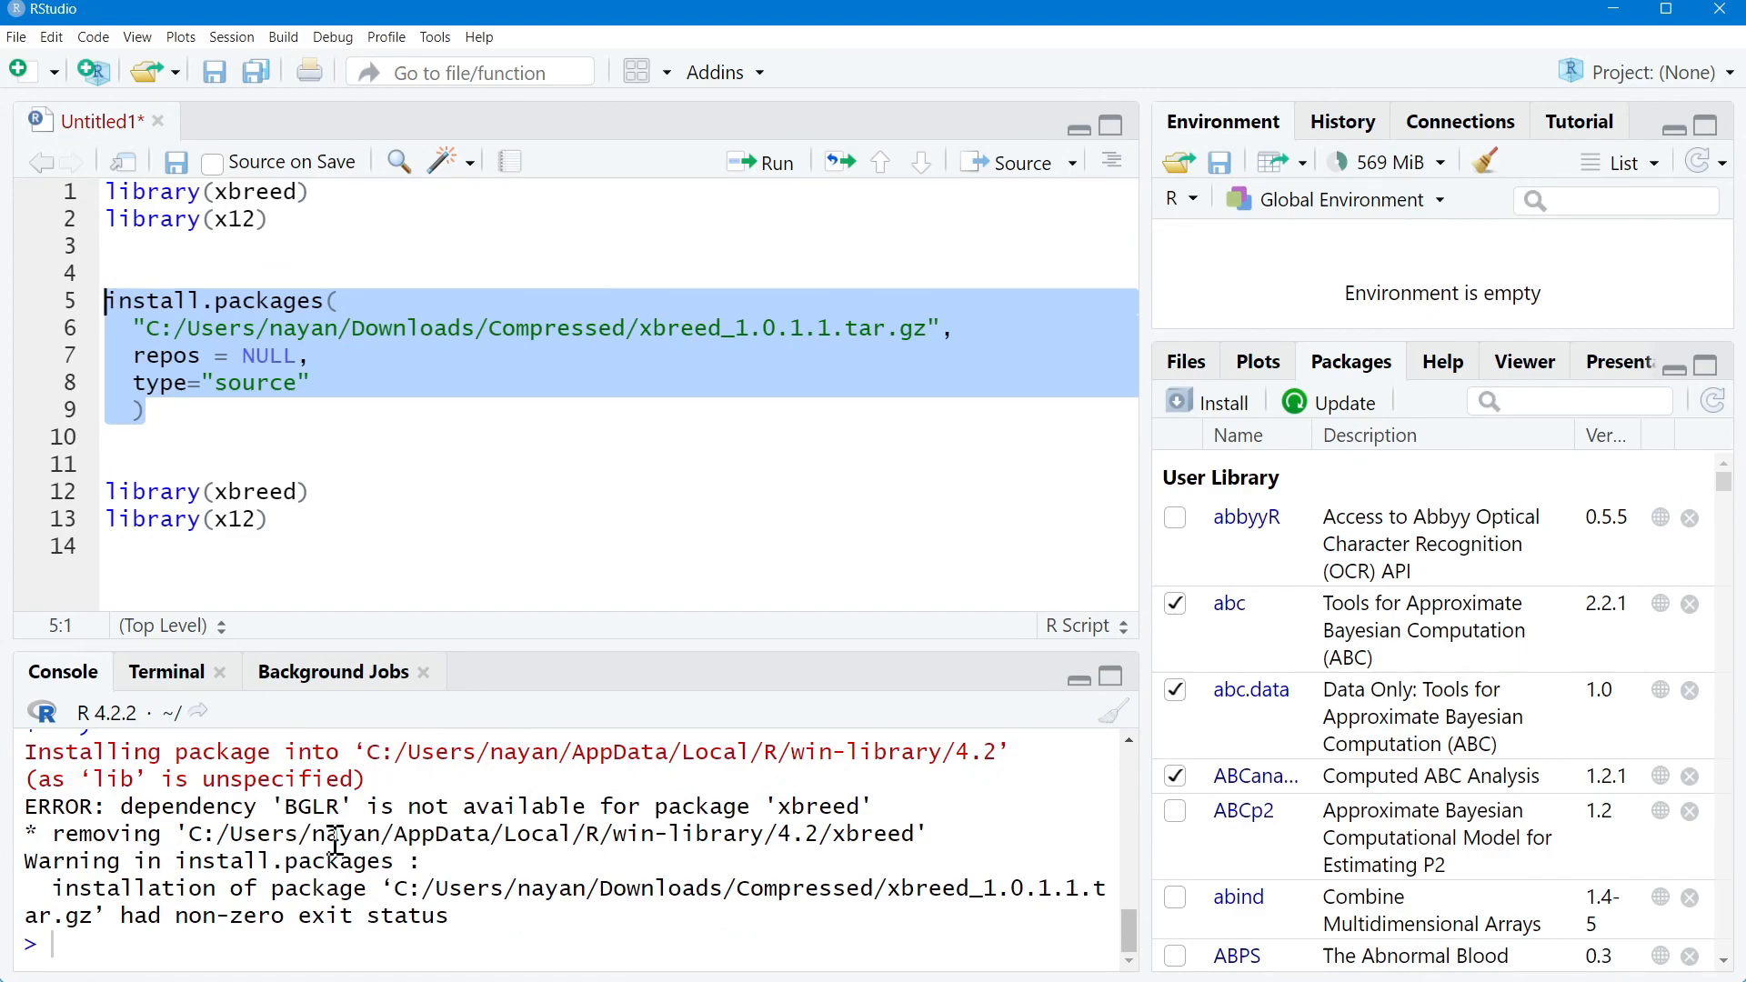
pyautogui.moveTo(759, 888)
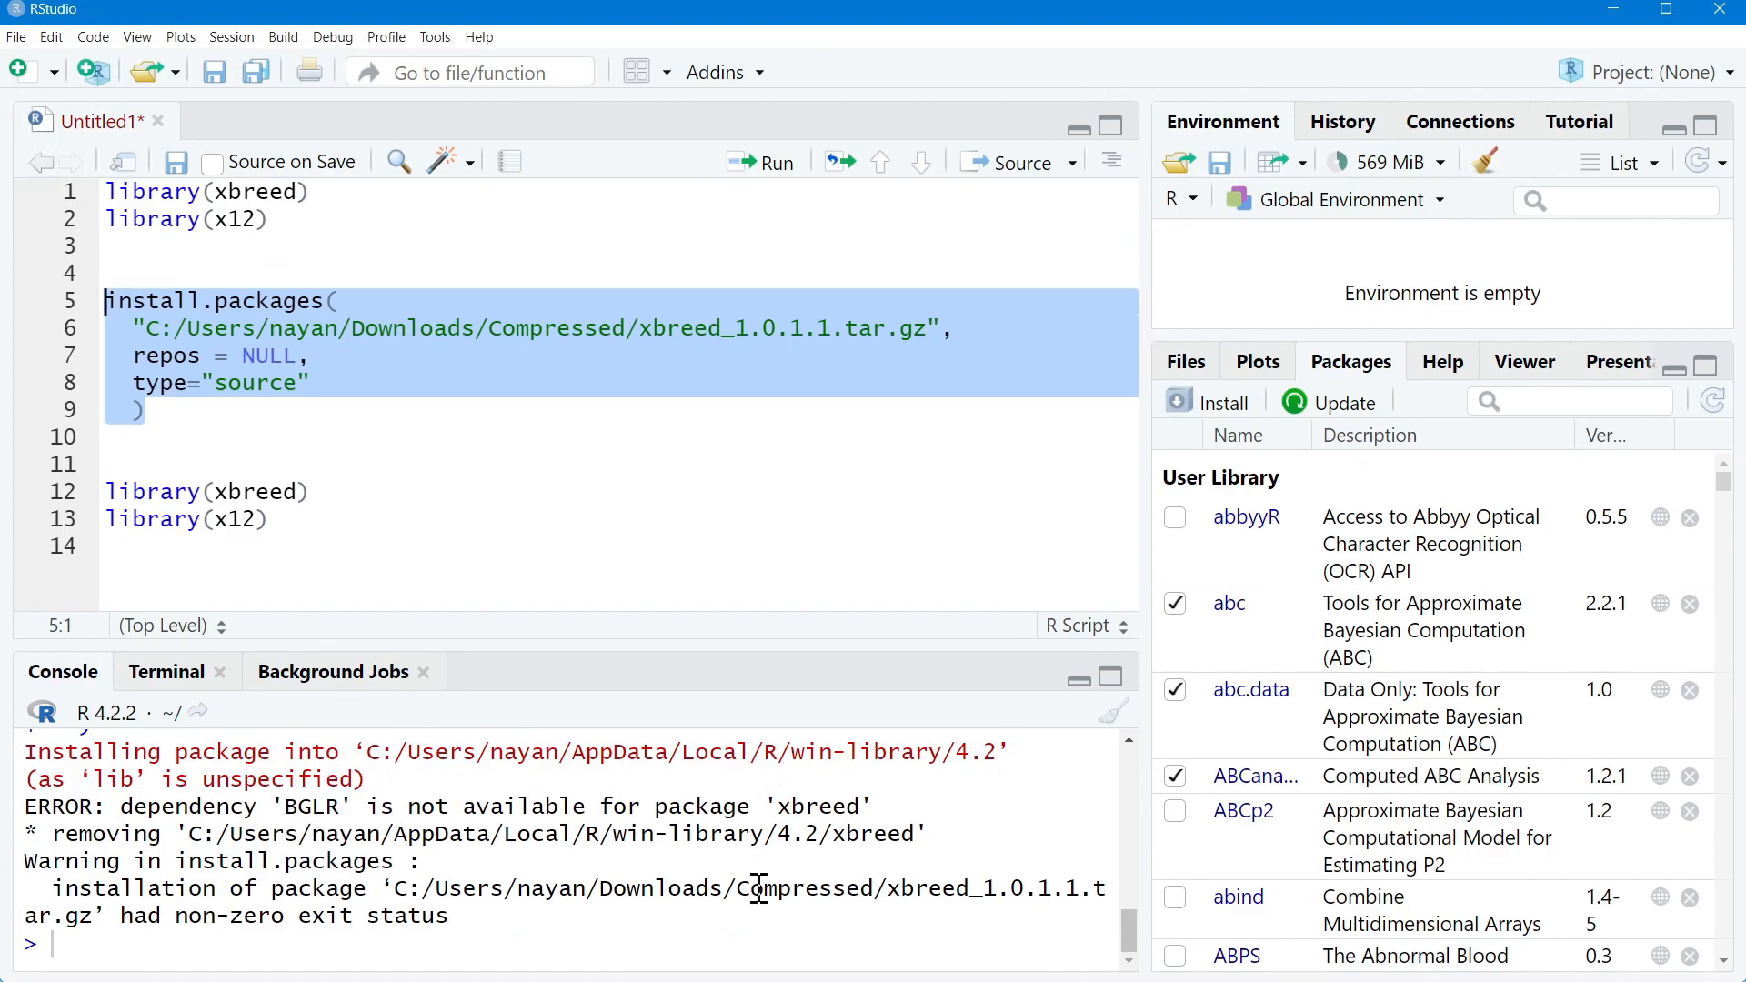
pyautogui.moveTo(388, 966)
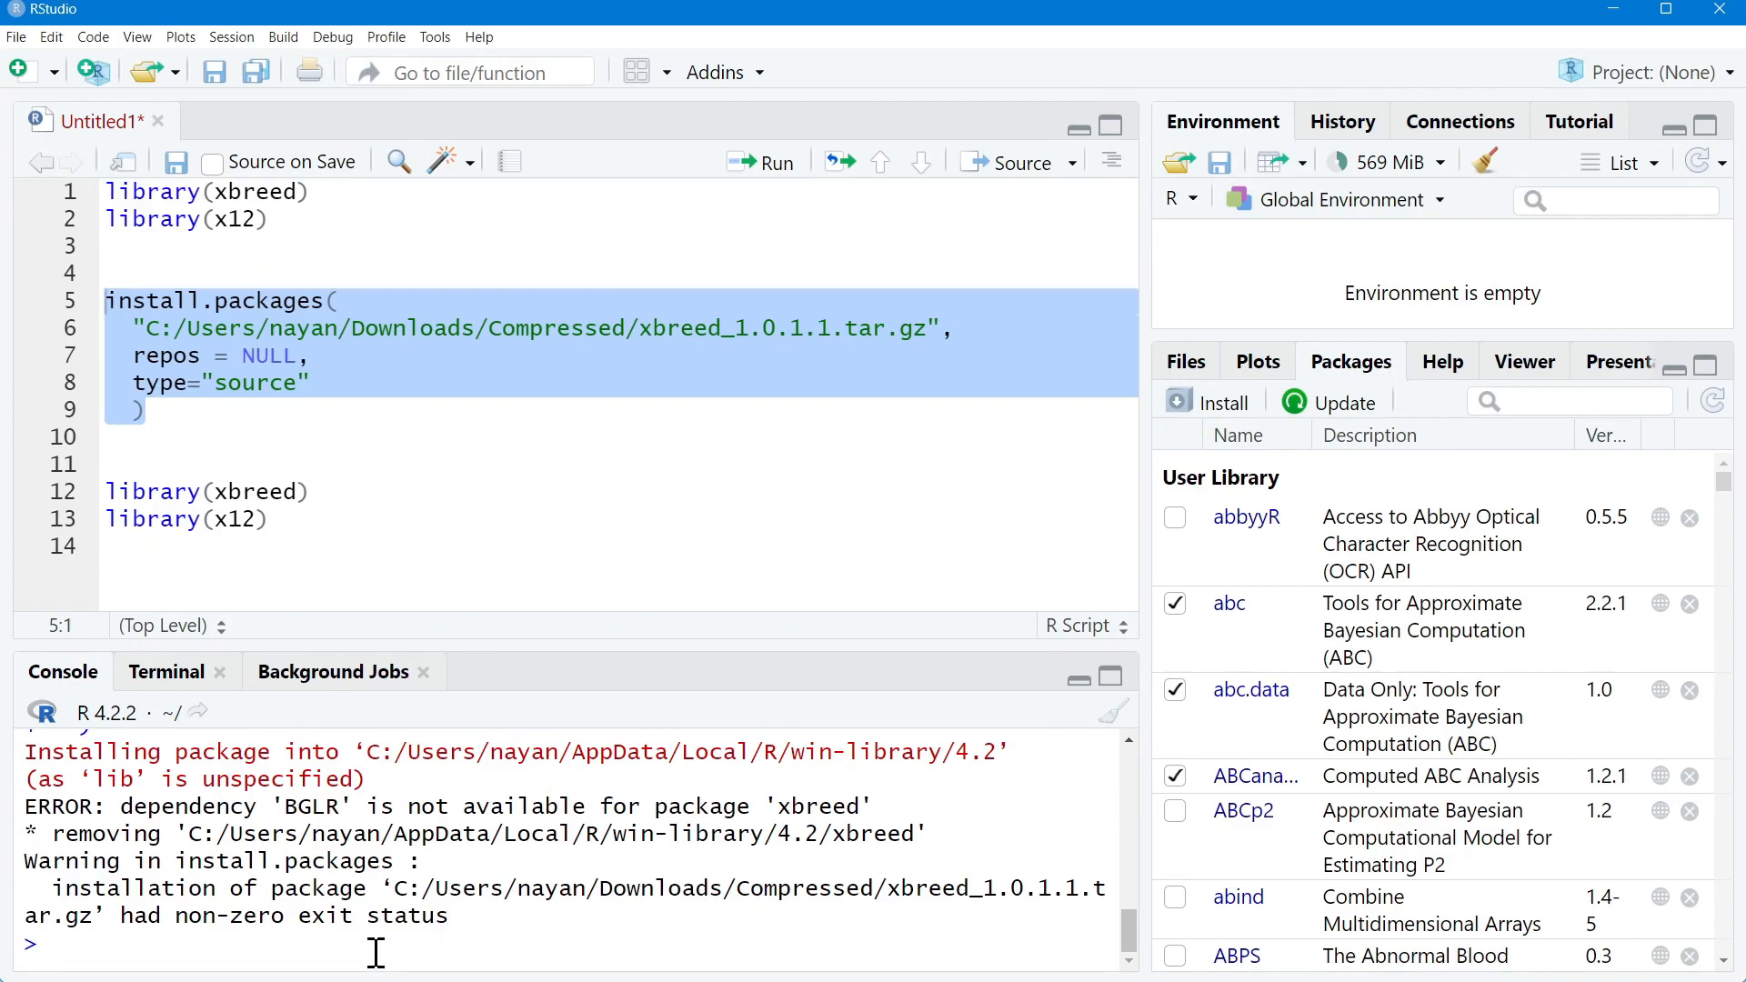
# Run install.packages("BGLR") in the console to install the missing dependency.
pyautogui.write('install.')
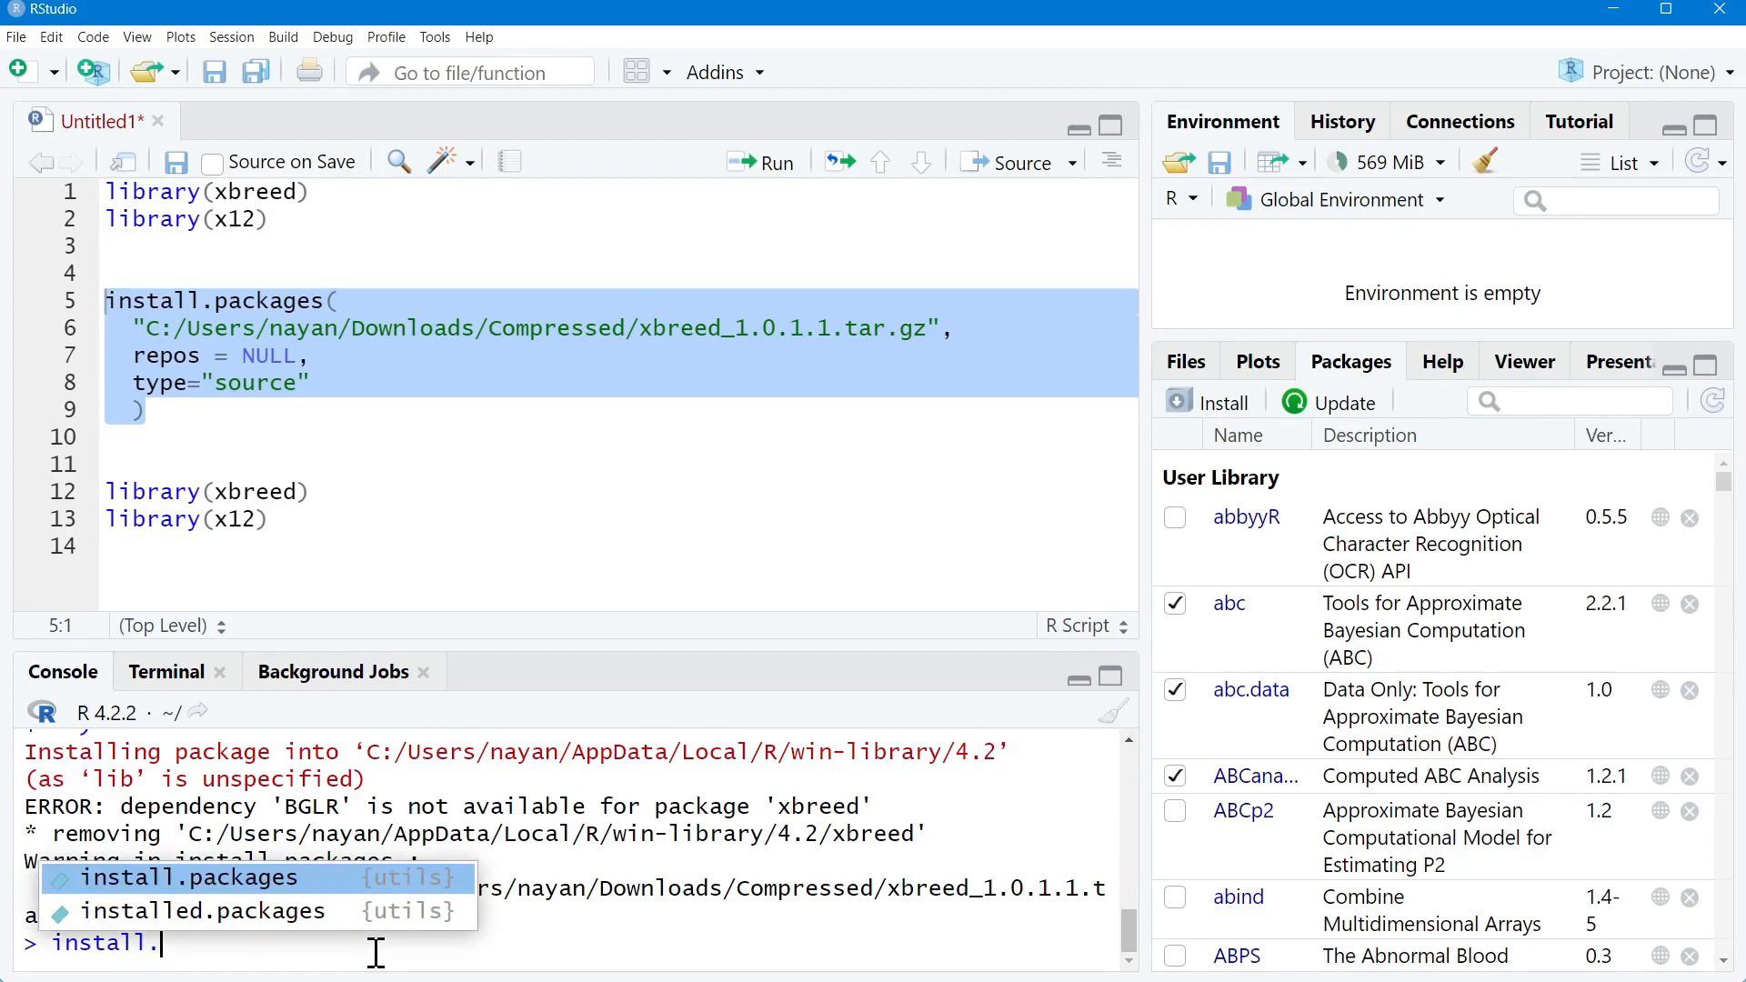
pyautogui.click(191, 876)
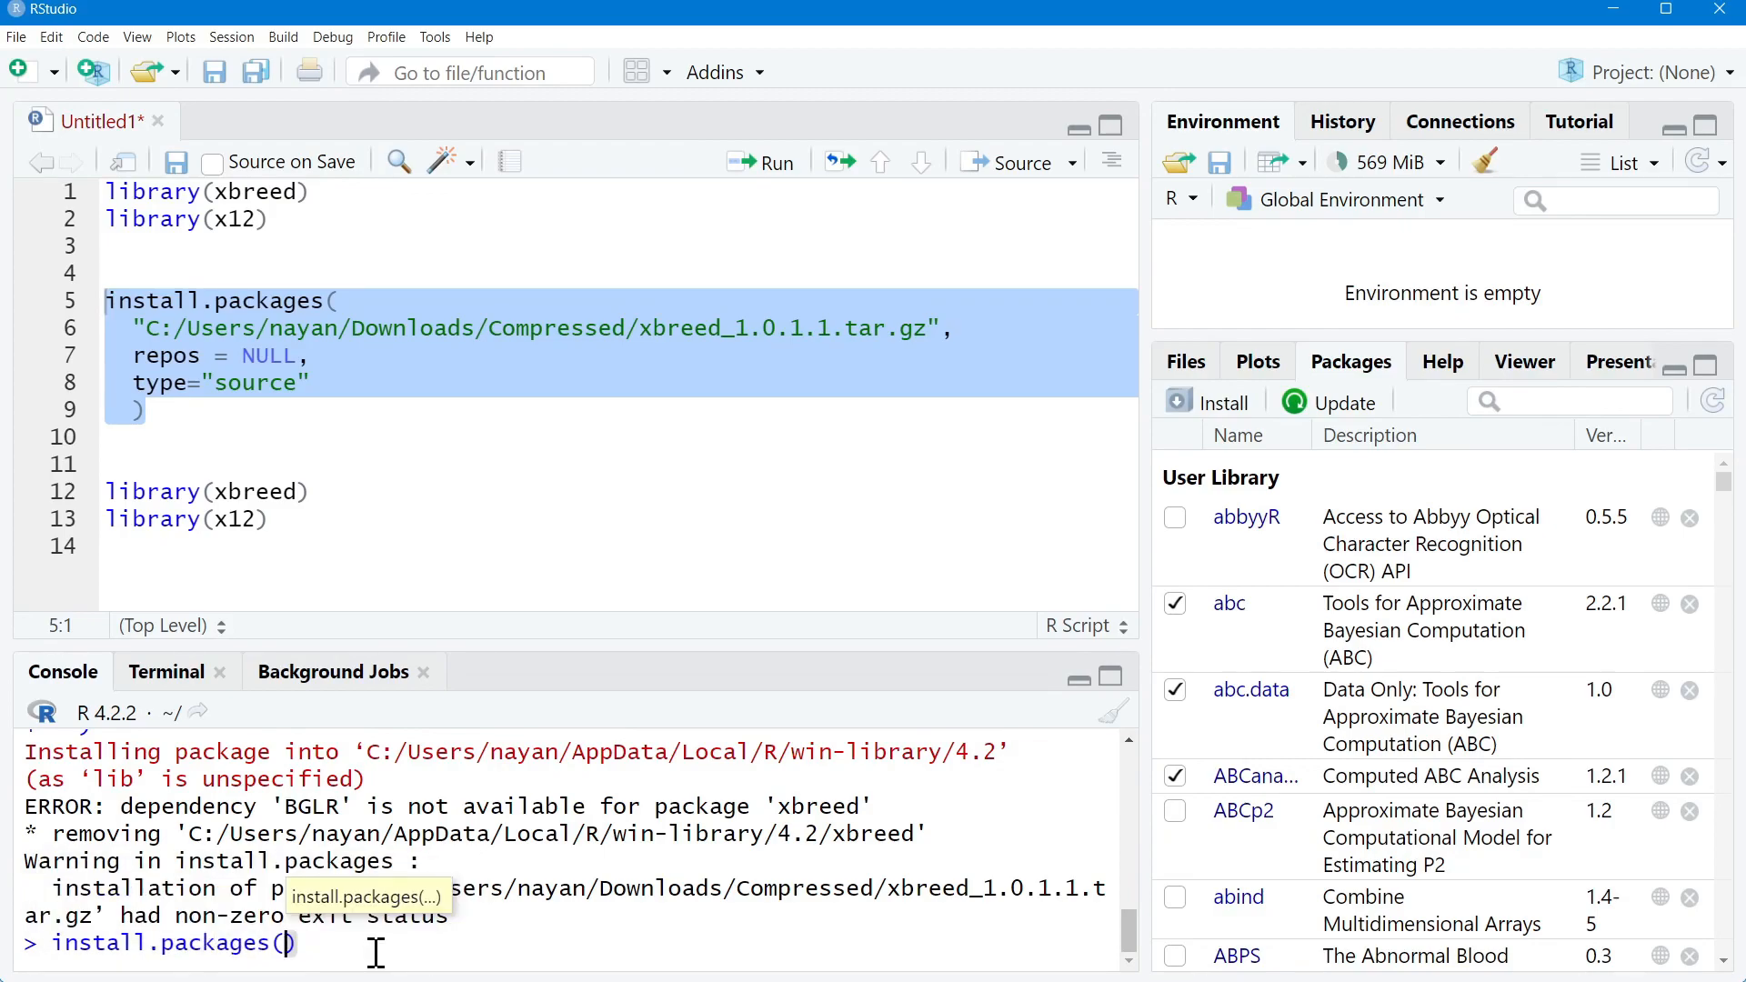
pyautogui.write('"BGLR"')
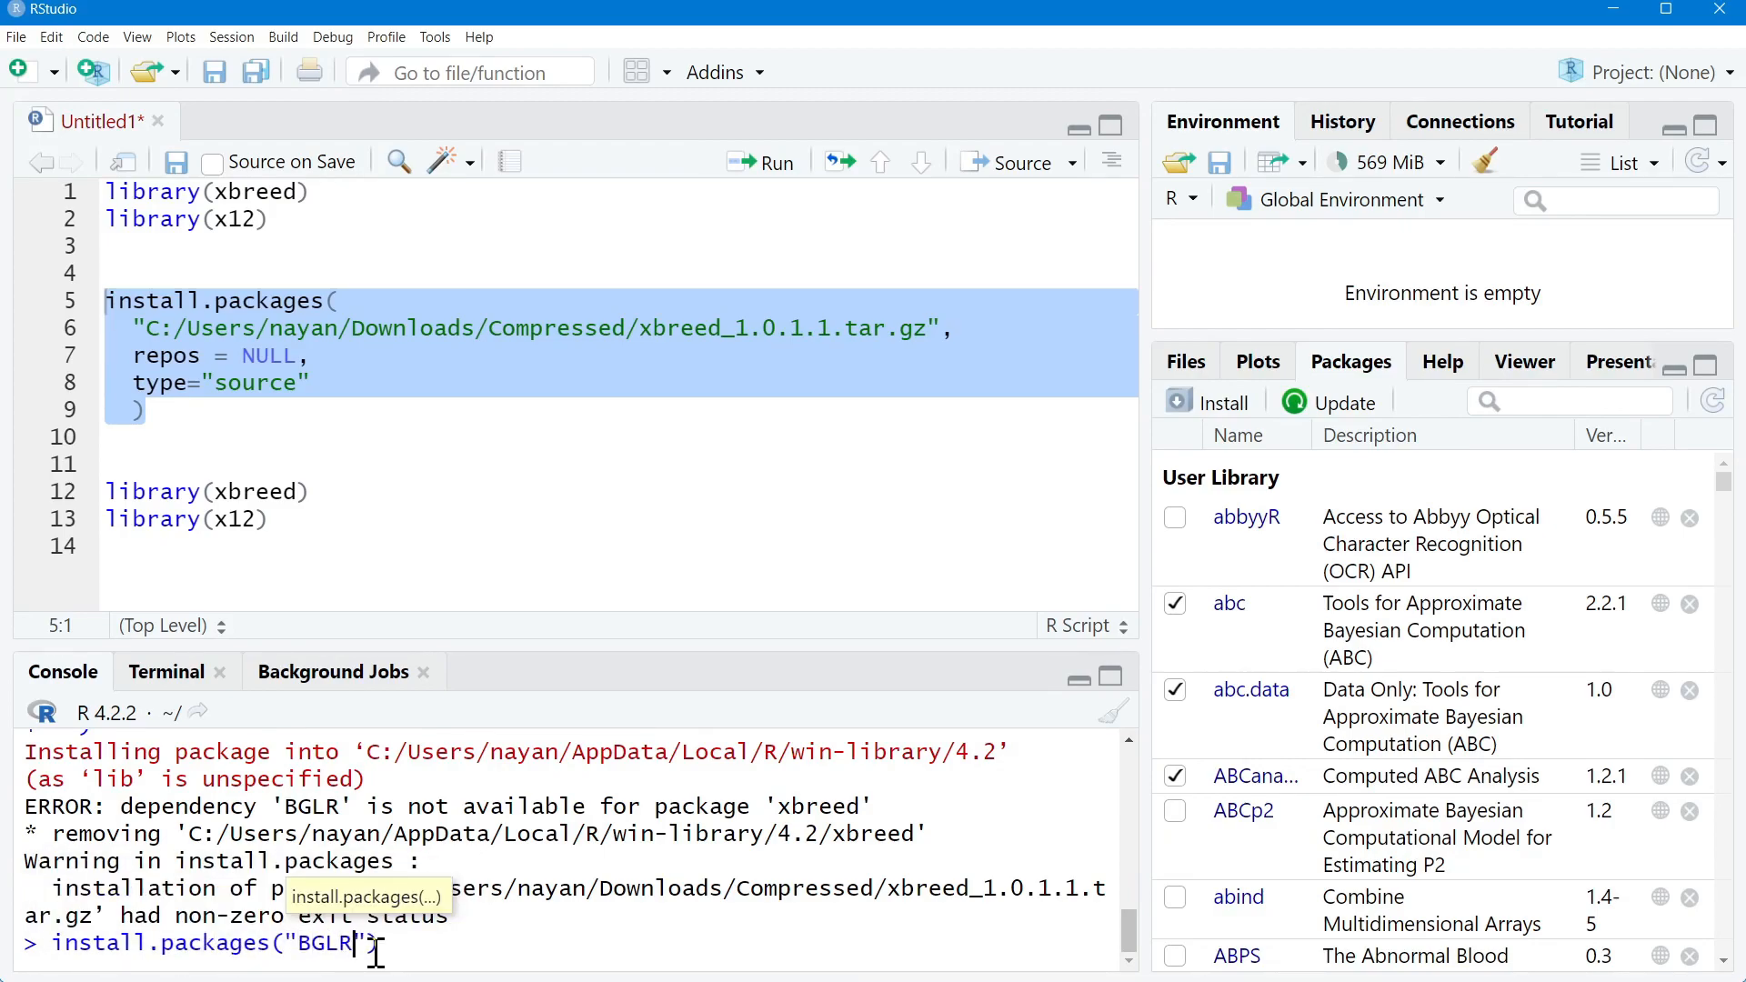
pyautogui.press('Return')
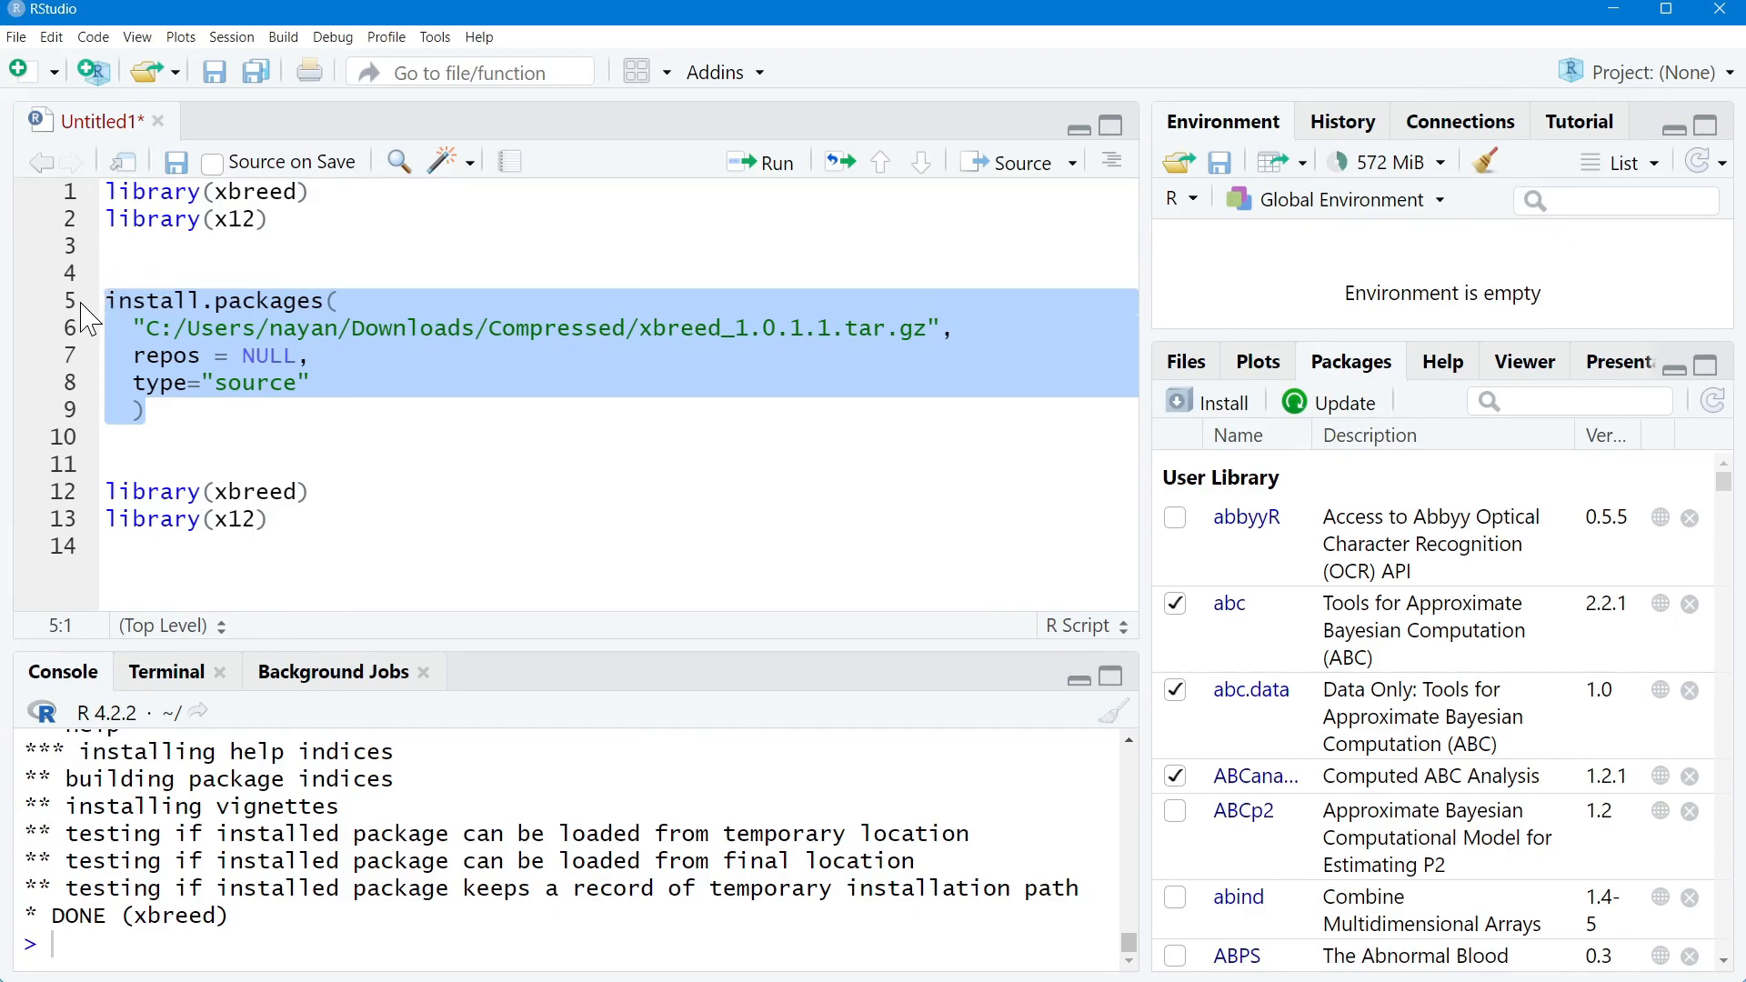
pyautogui.moveTo(727, 438)
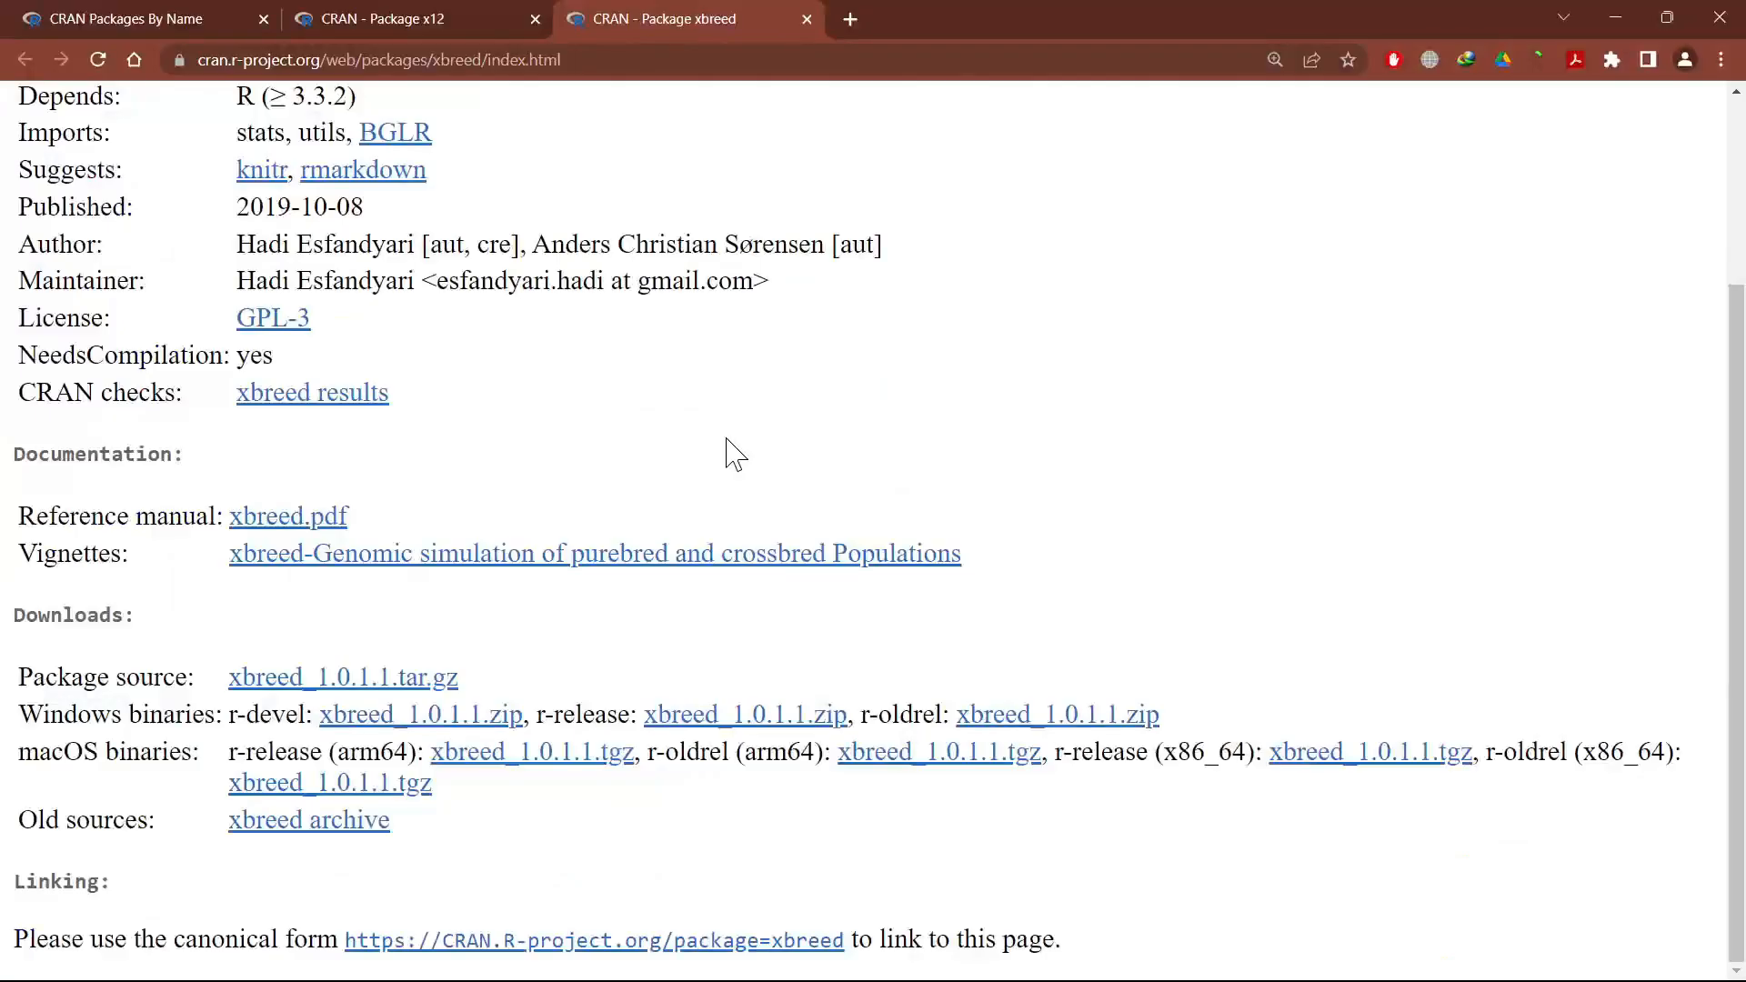
pyautogui.moveTo(791, 216)
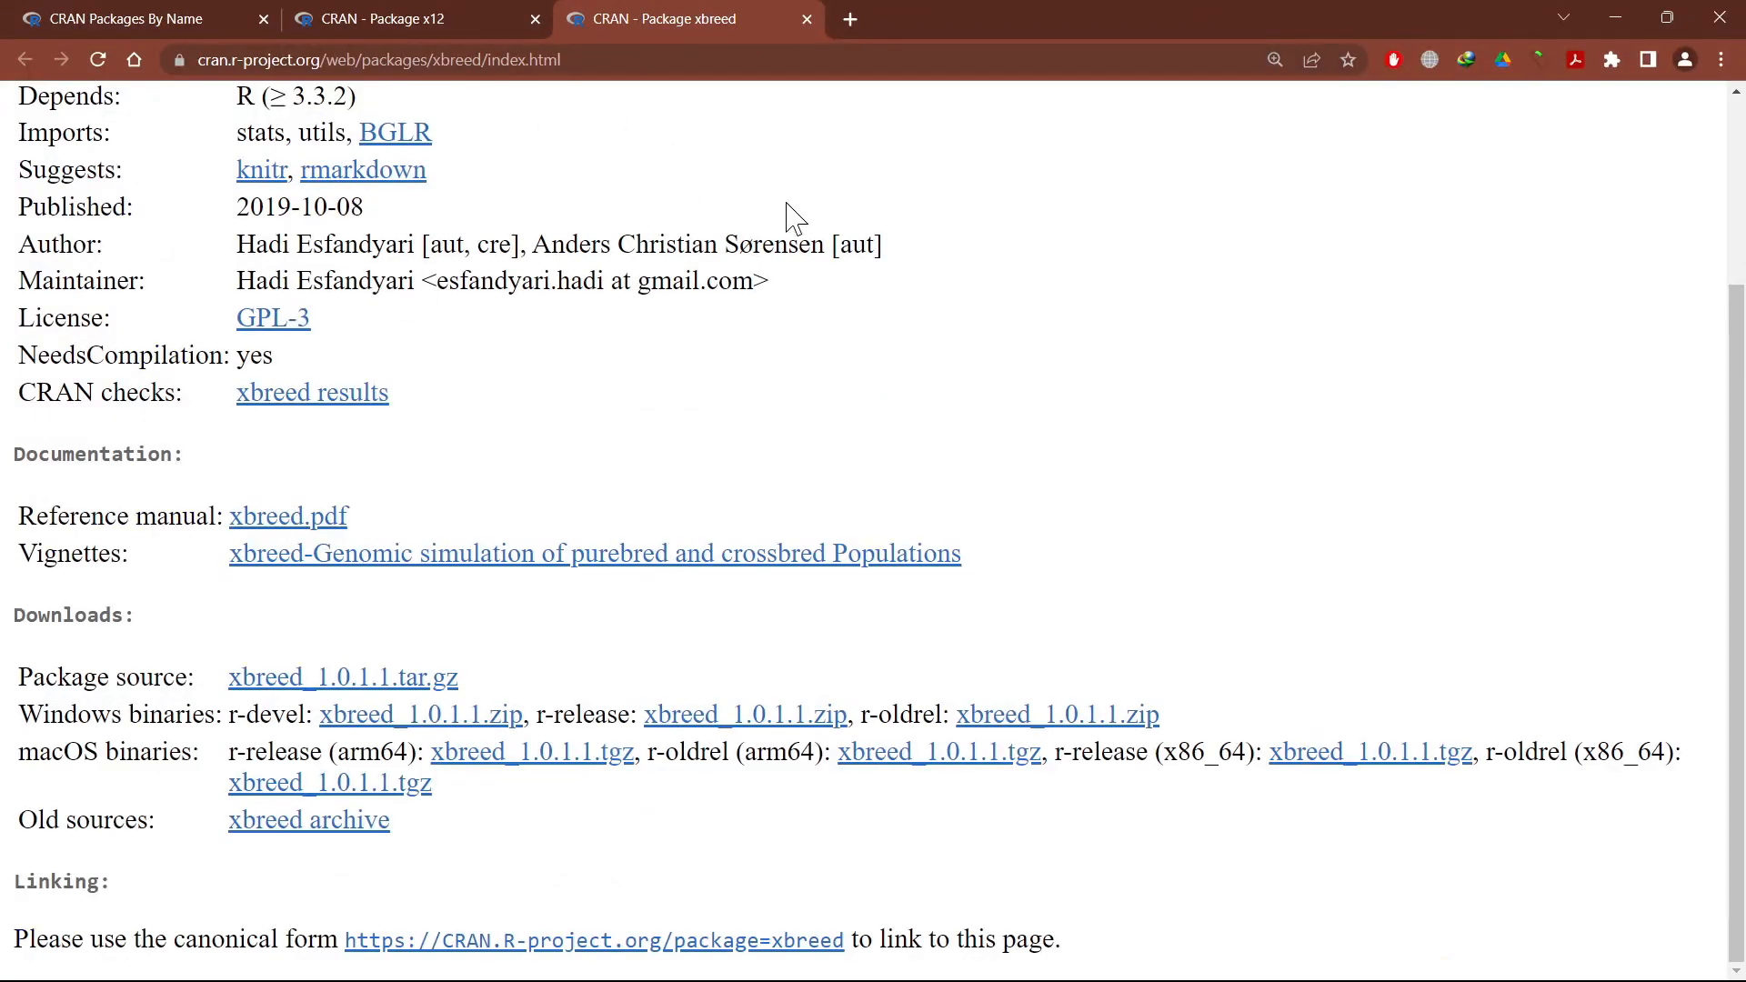
pyautogui.moveTo(44, 309)
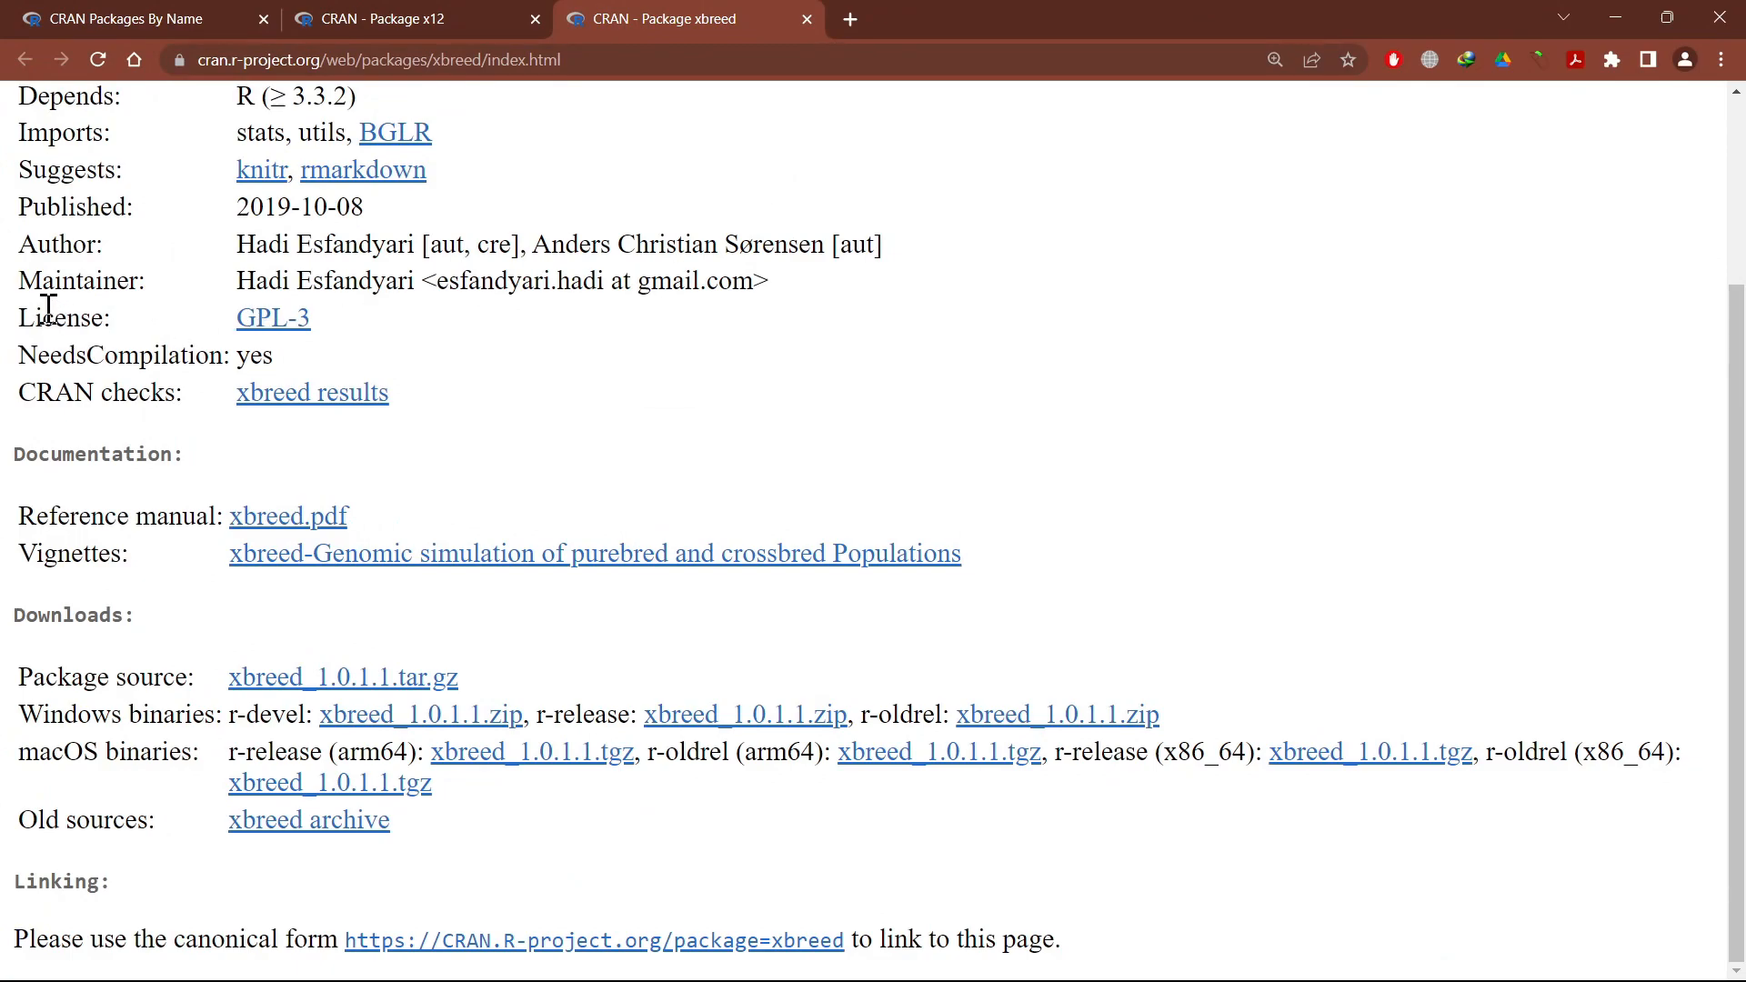
# Highlight xbreed's Imports line listing stats, utils and BGLR.
pyautogui.doubleClick(53, 133)
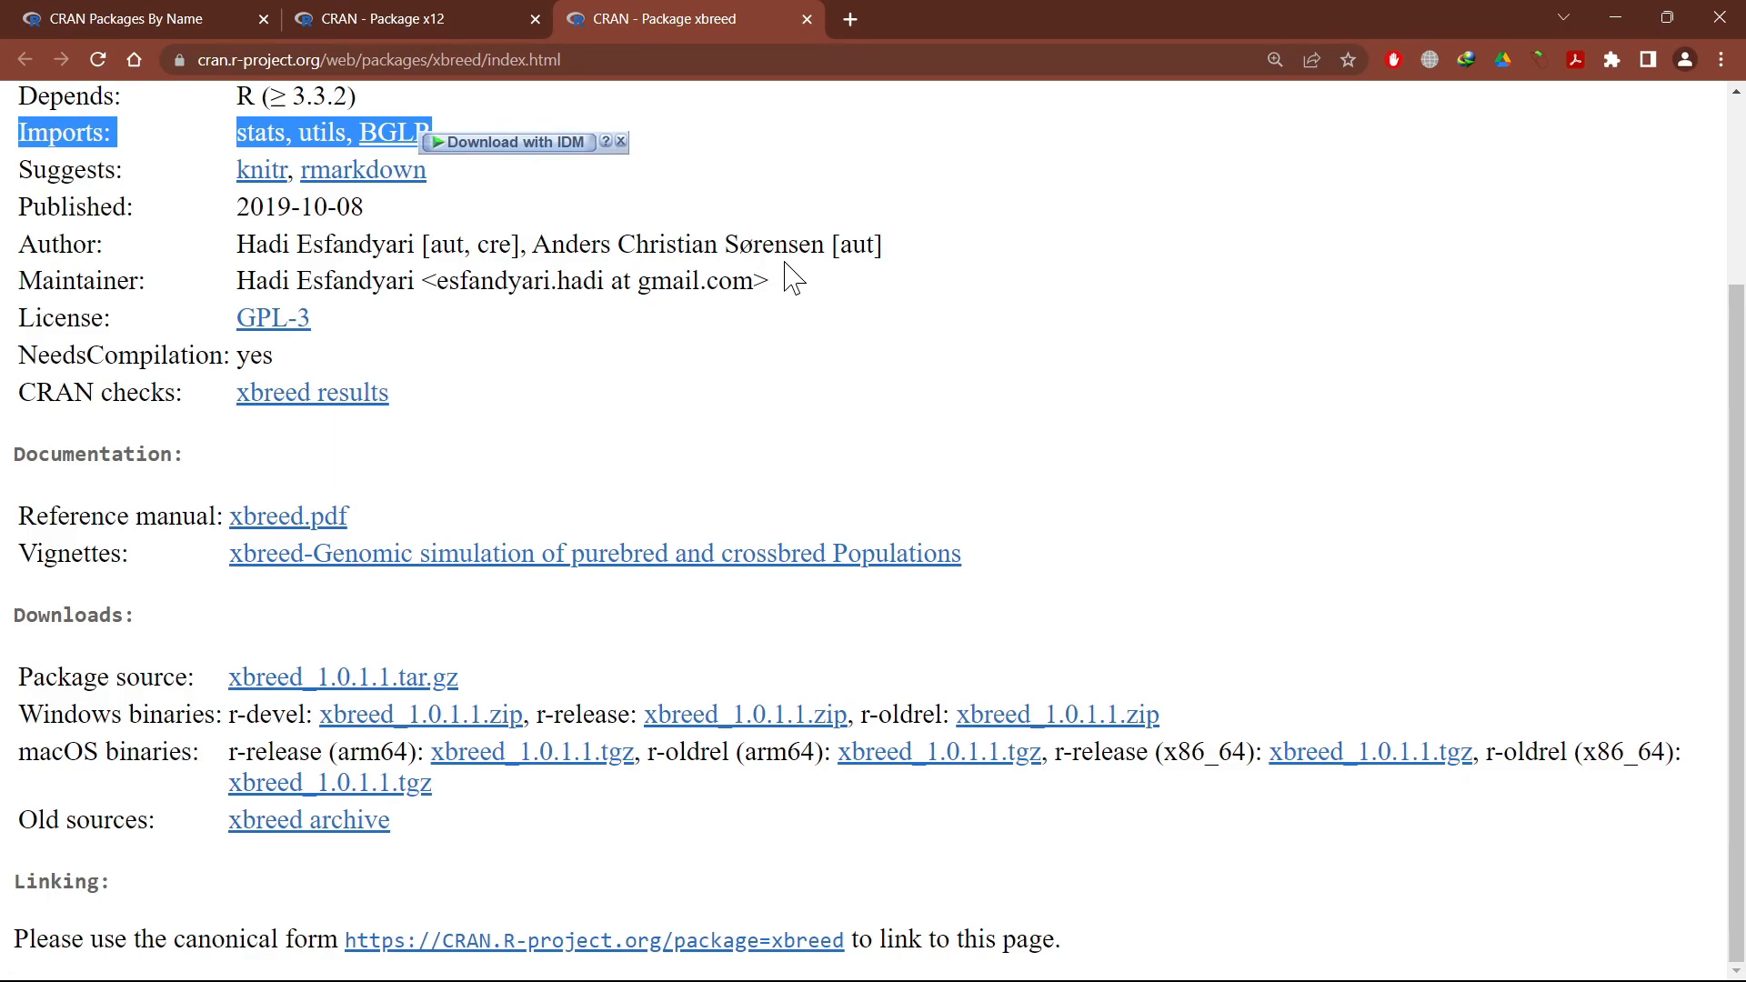
pyautogui.moveTo(216, 184)
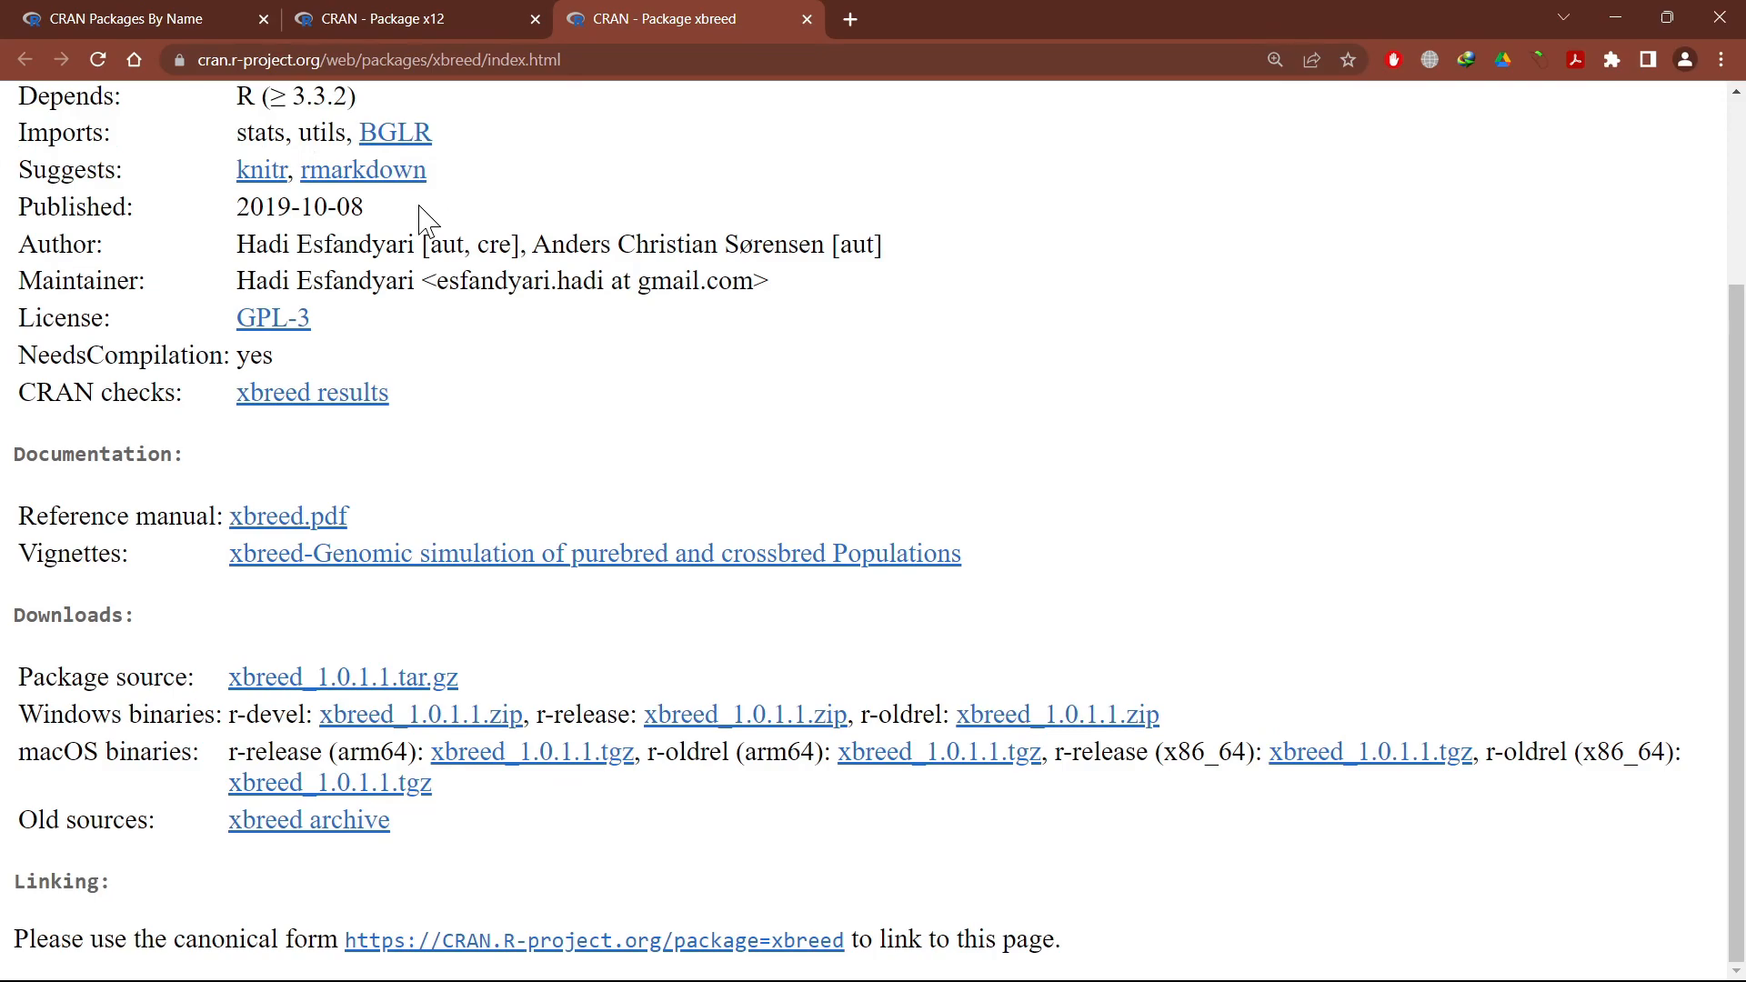
pyautogui.moveTo(664, 424)
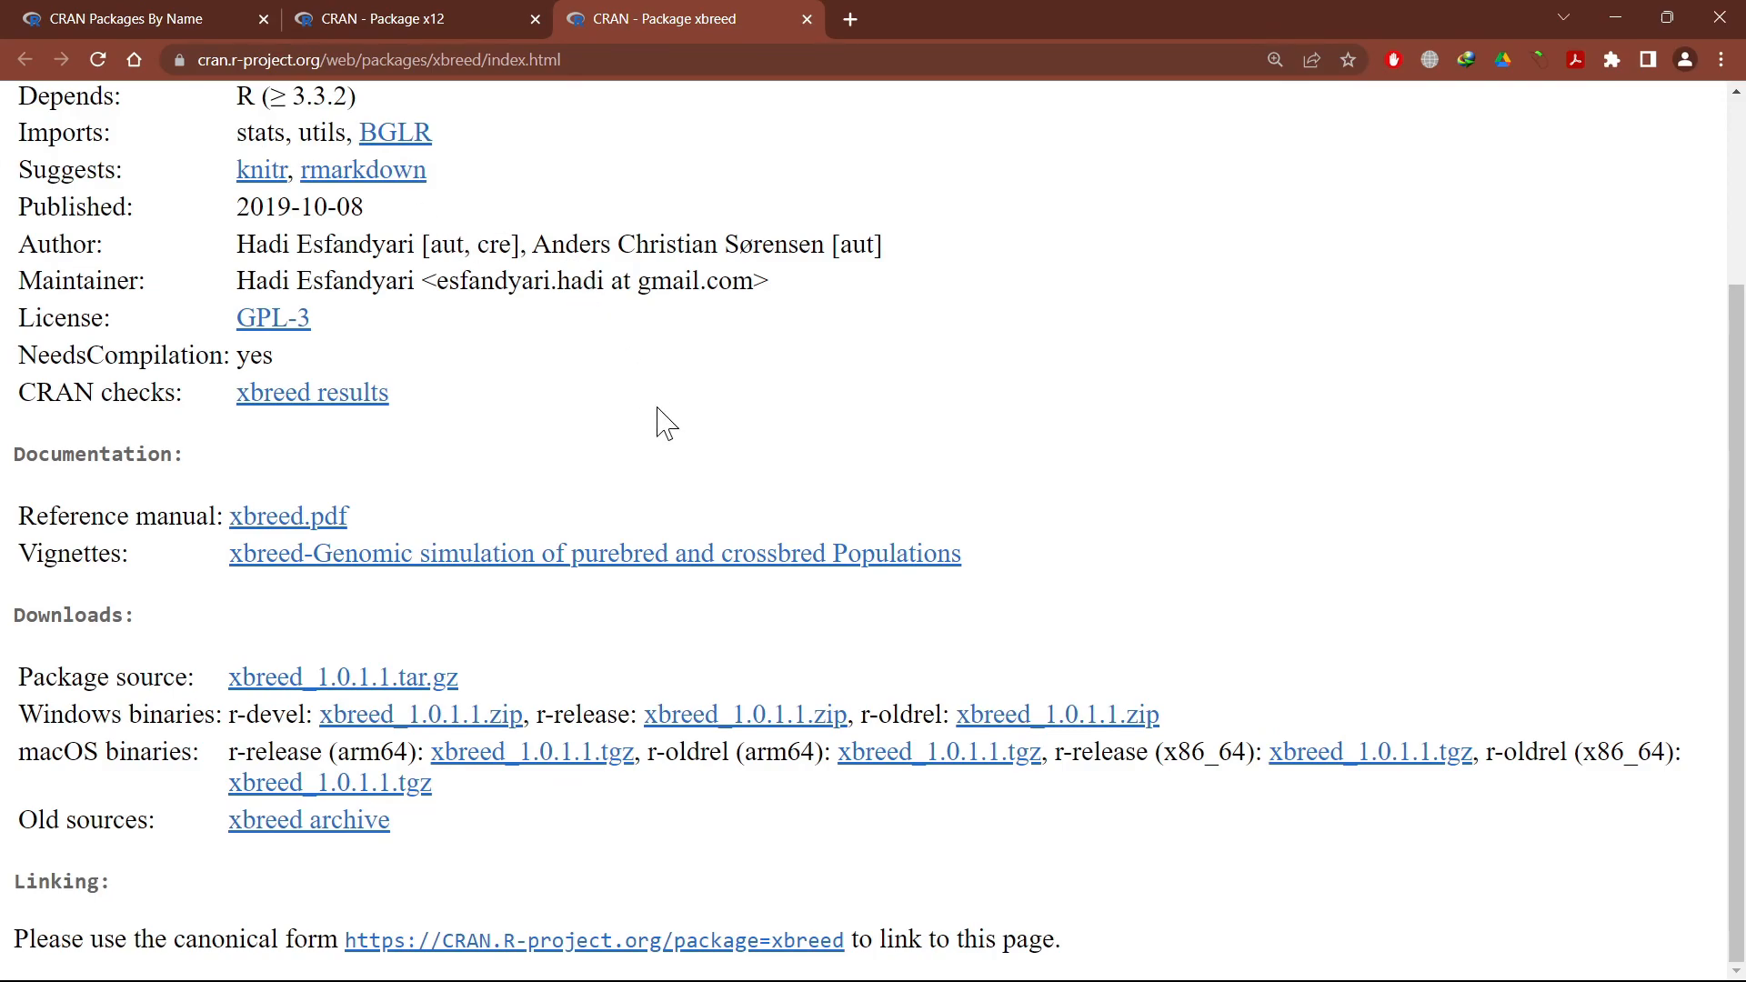
pyautogui.moveTo(393, 151)
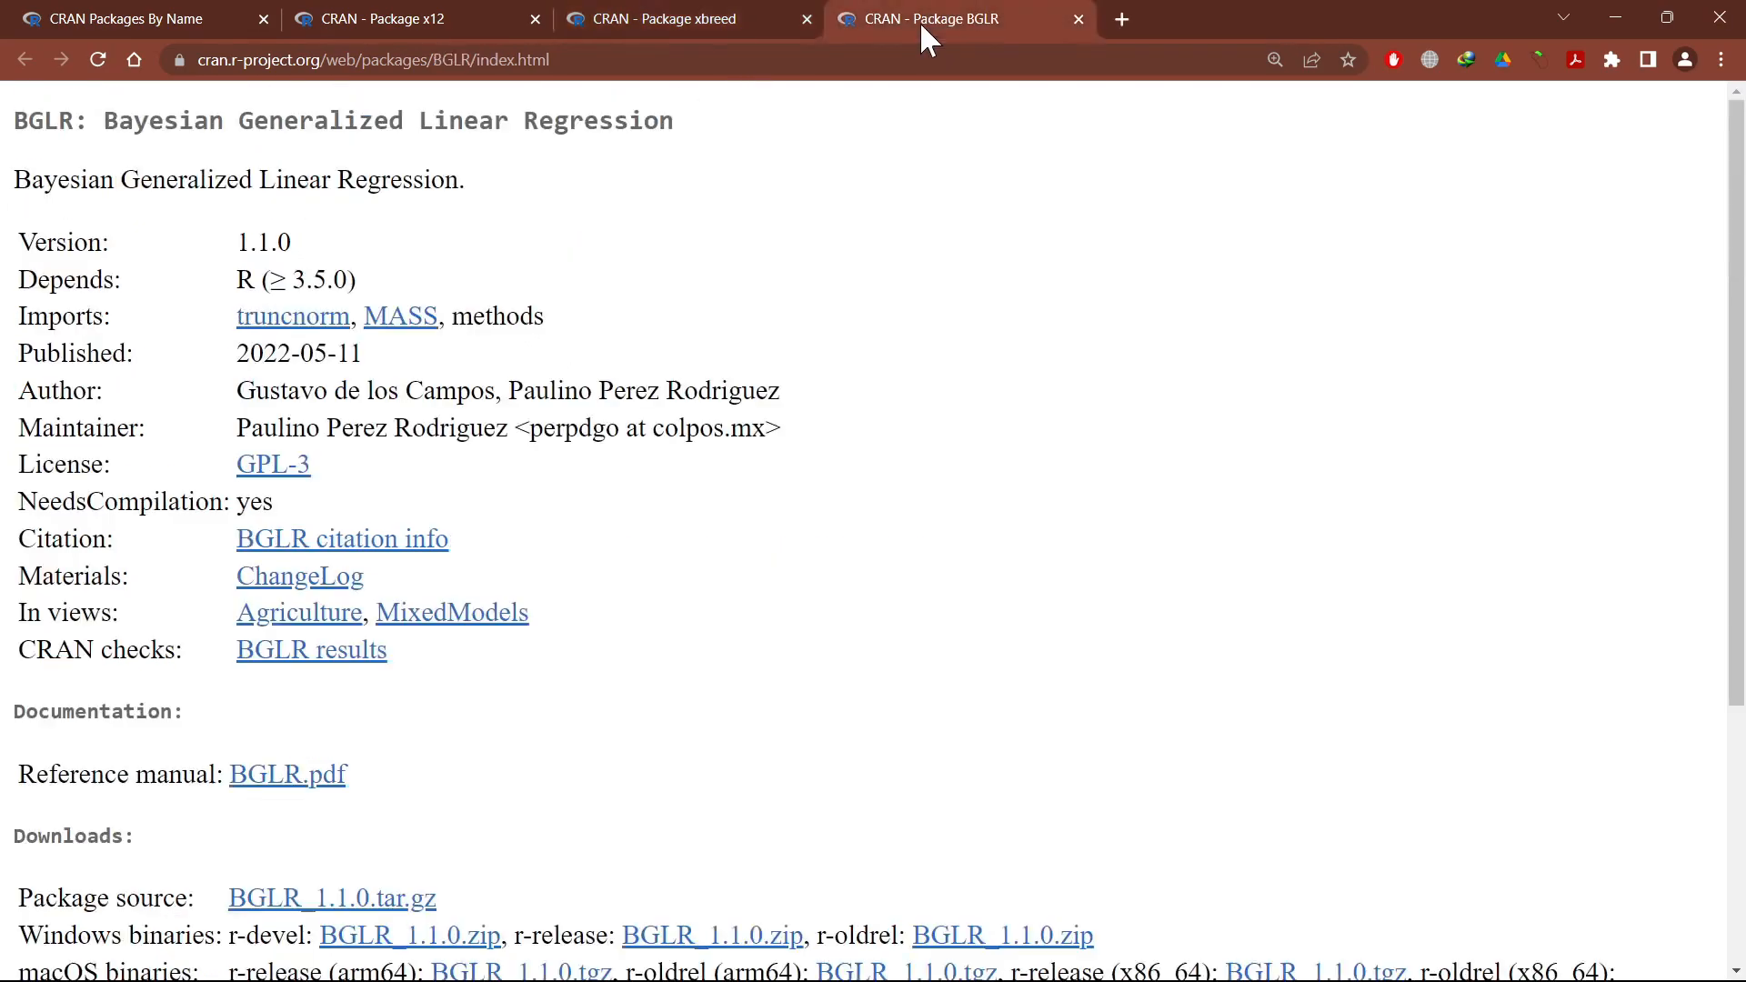
# Scroll to BGLR's Downloads section and switch toward the Compressed downloads folder.
pyautogui.scroll(-3)
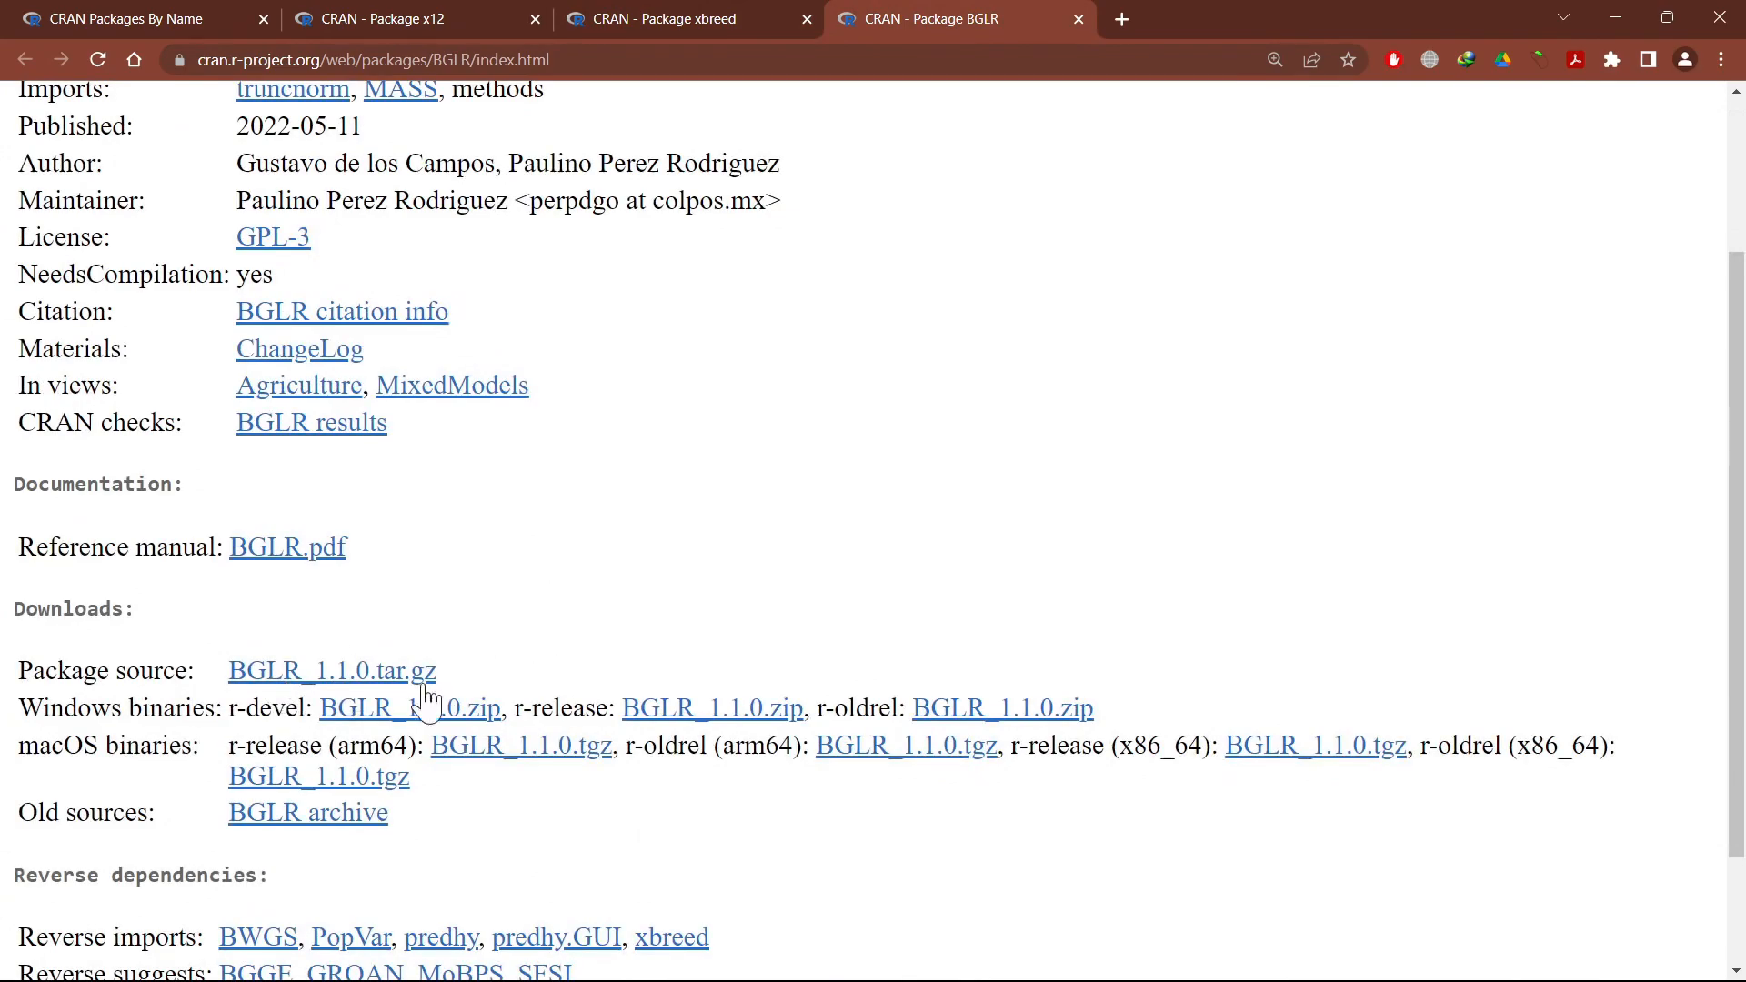
pyautogui.moveTo(446, 679)
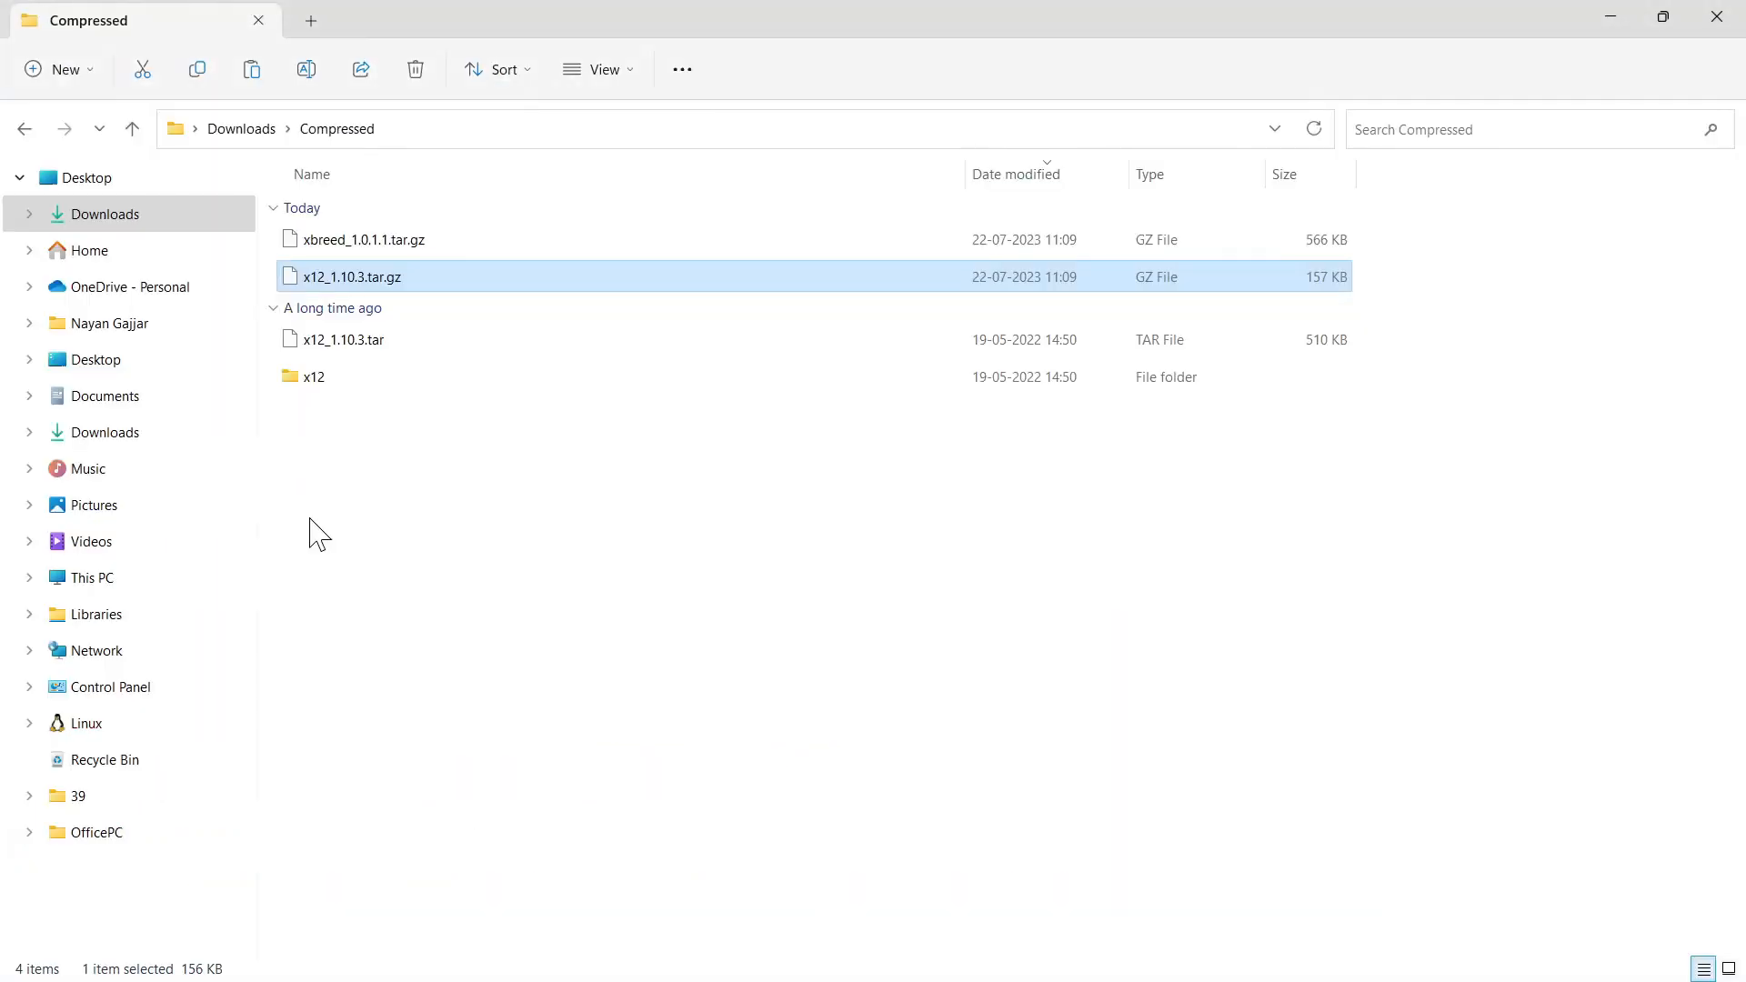
pyautogui.press('alt+tab')
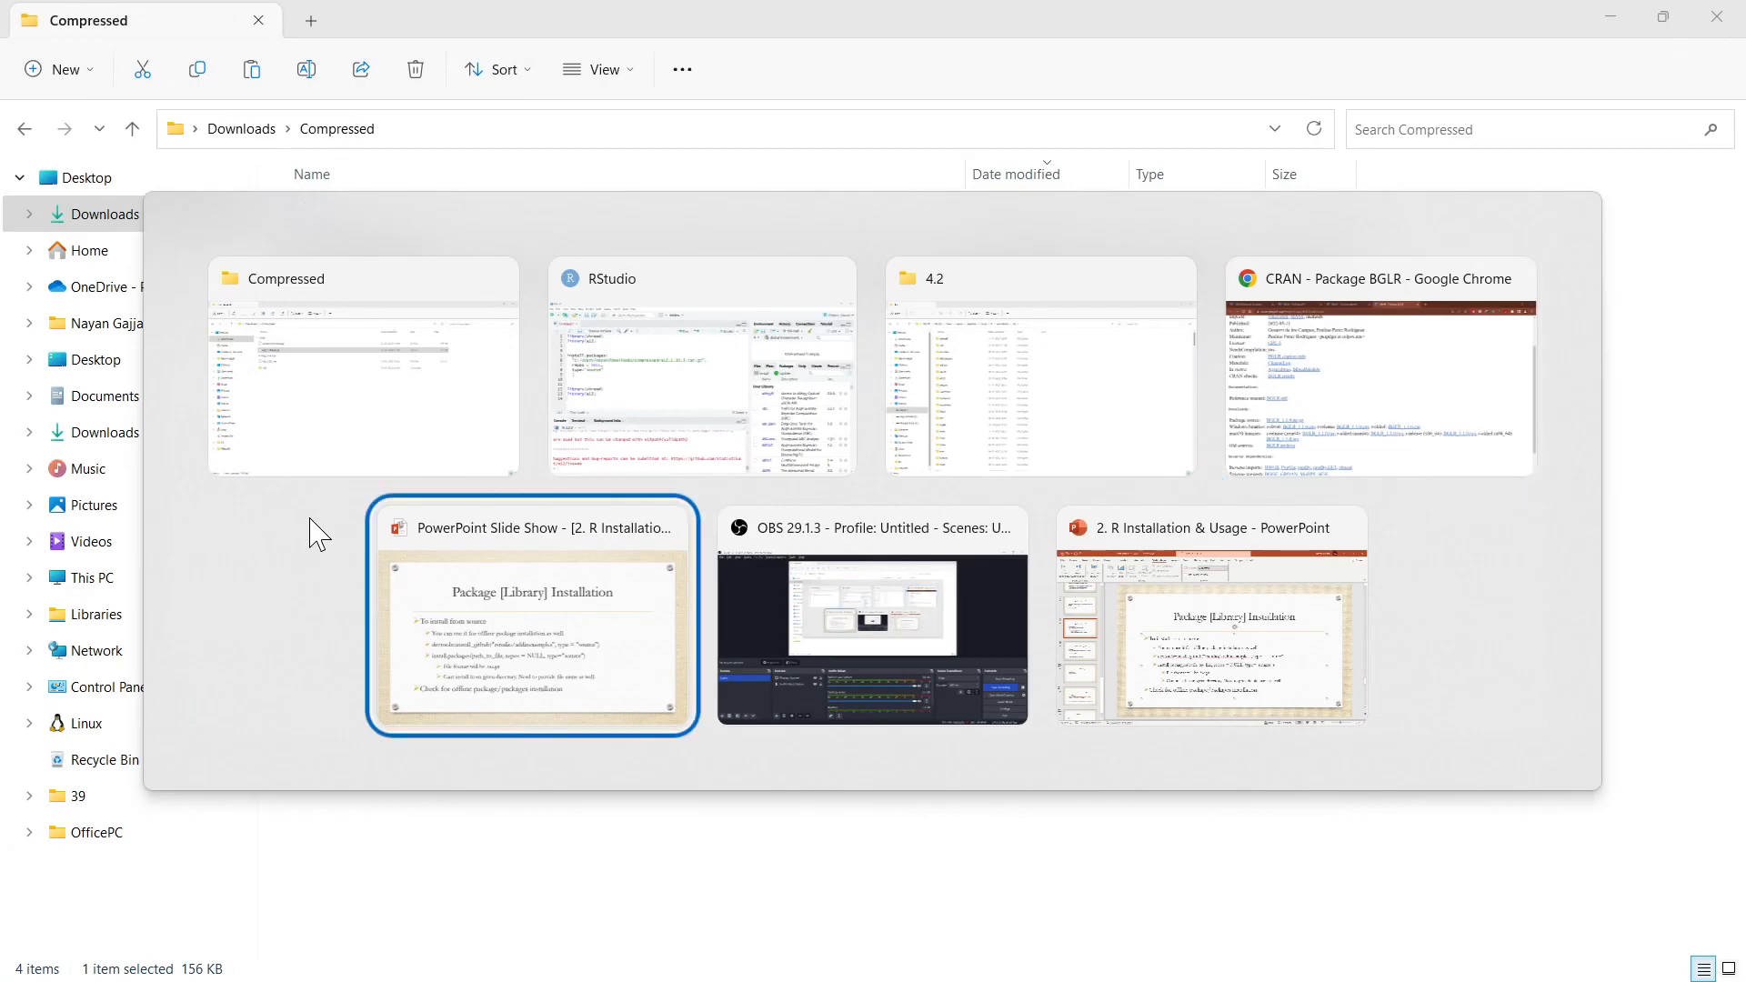